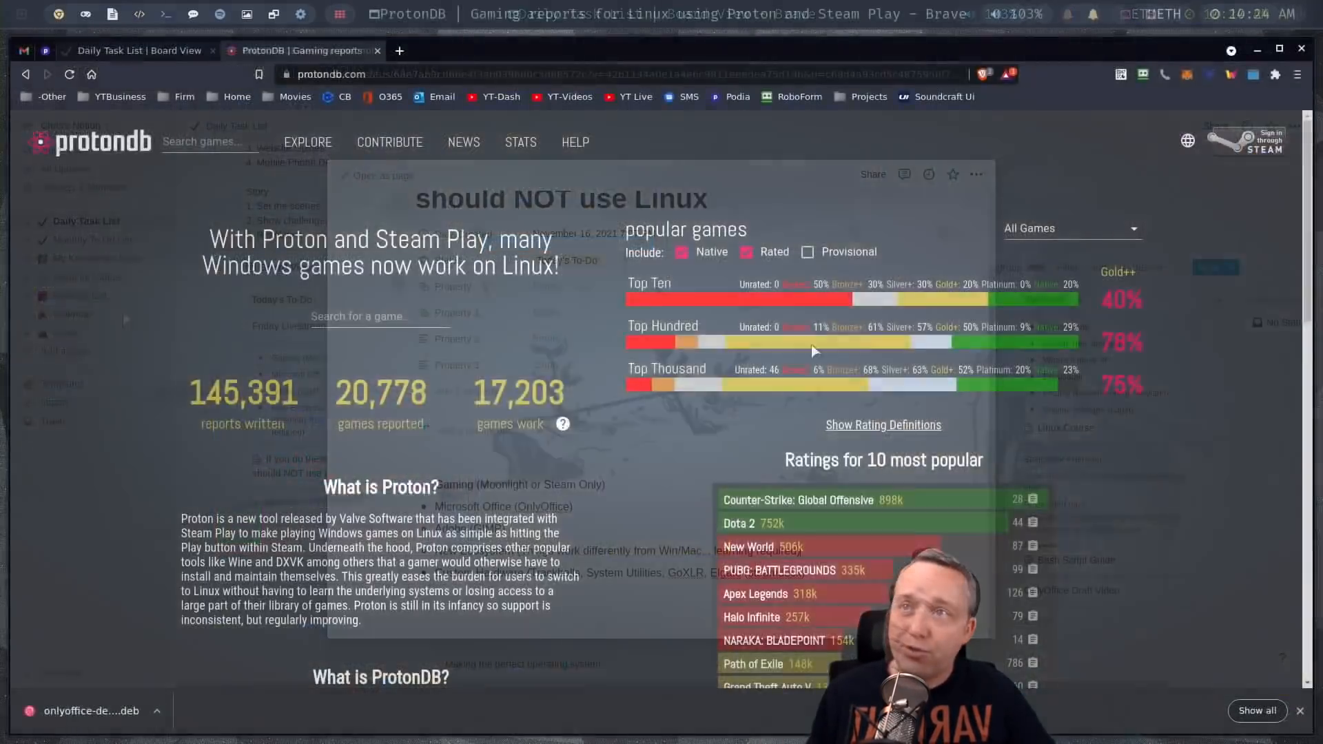
Scroll the ProtonDB home page down to the 'Ratings for 10 most popular' chart
scroll(down, 3)
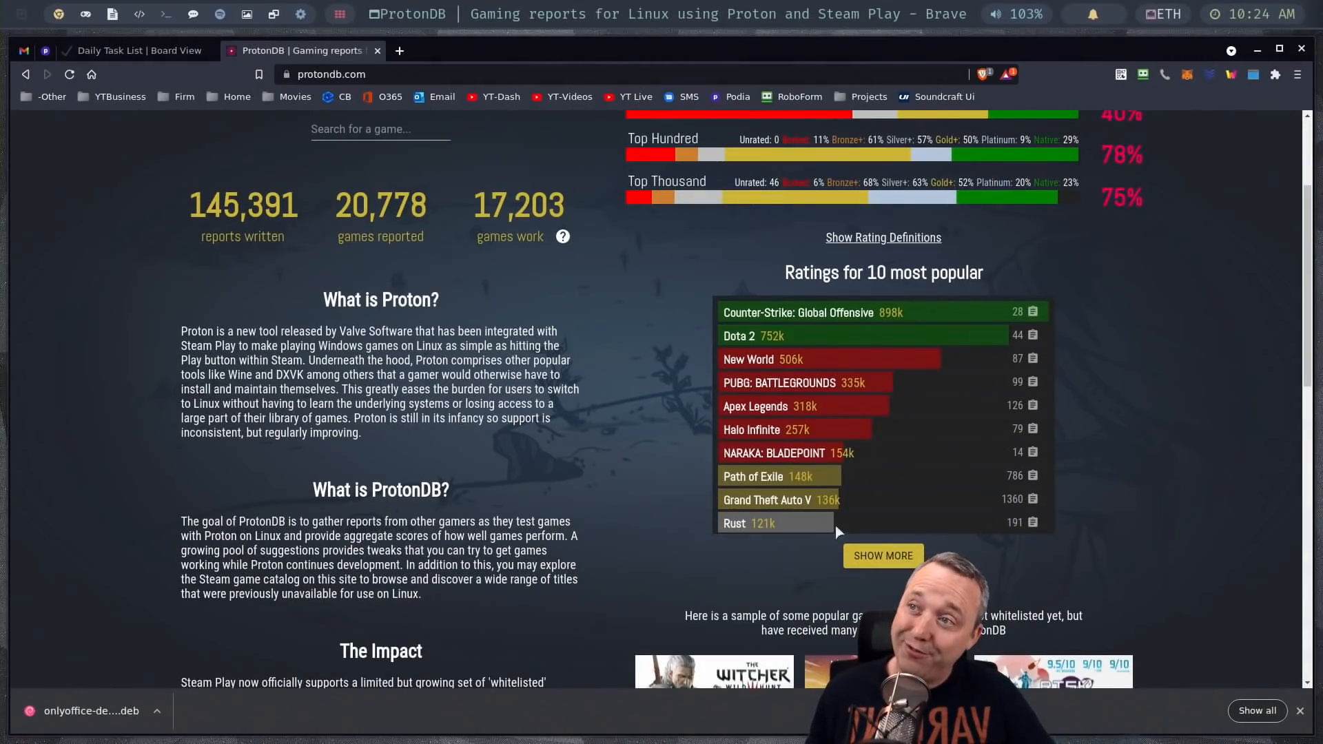
mouse_move(819, 360)
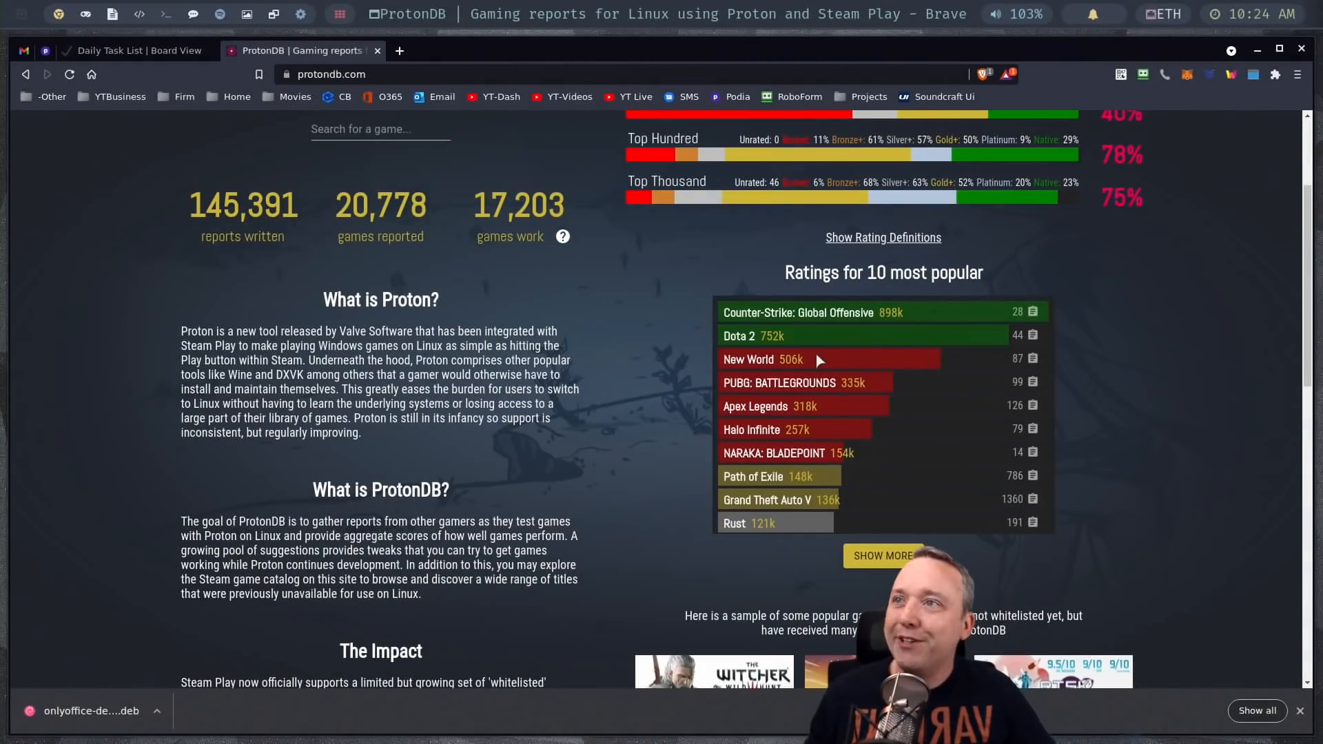
mouse_move(755, 496)
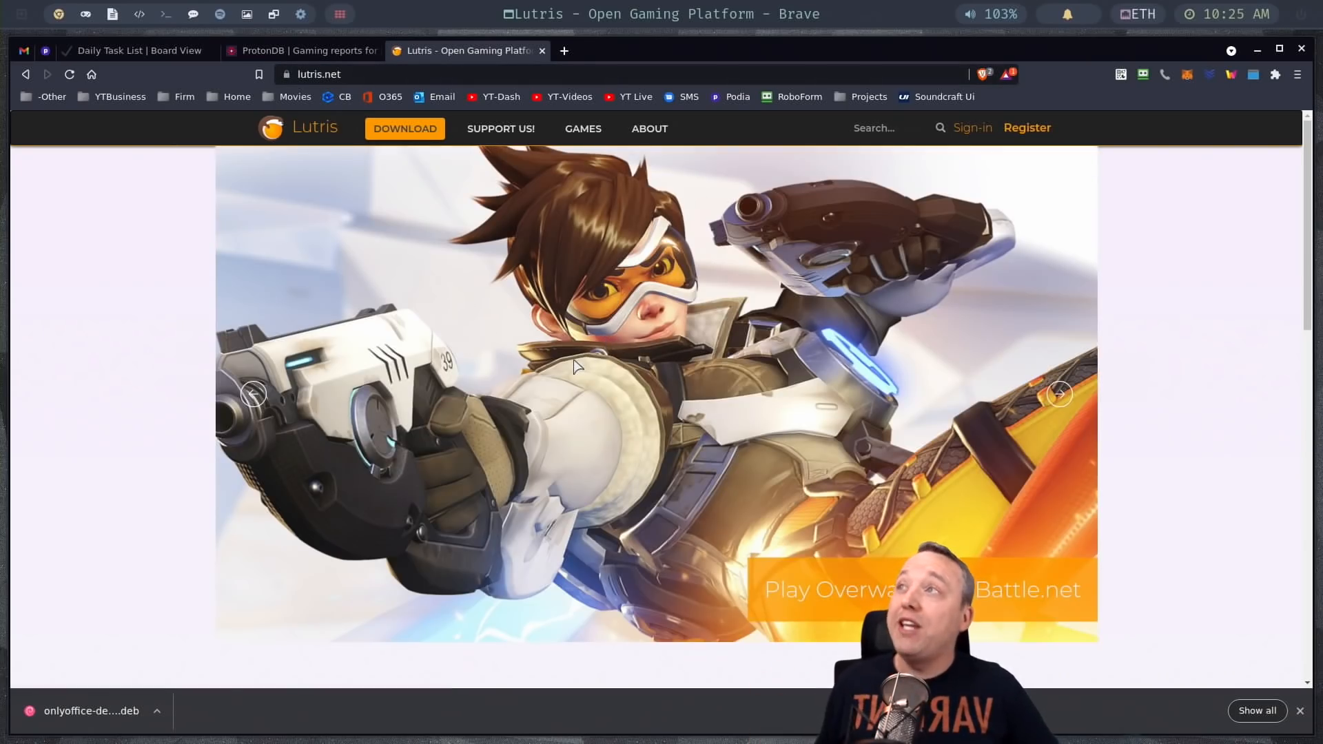
mouse_move(605, 462)
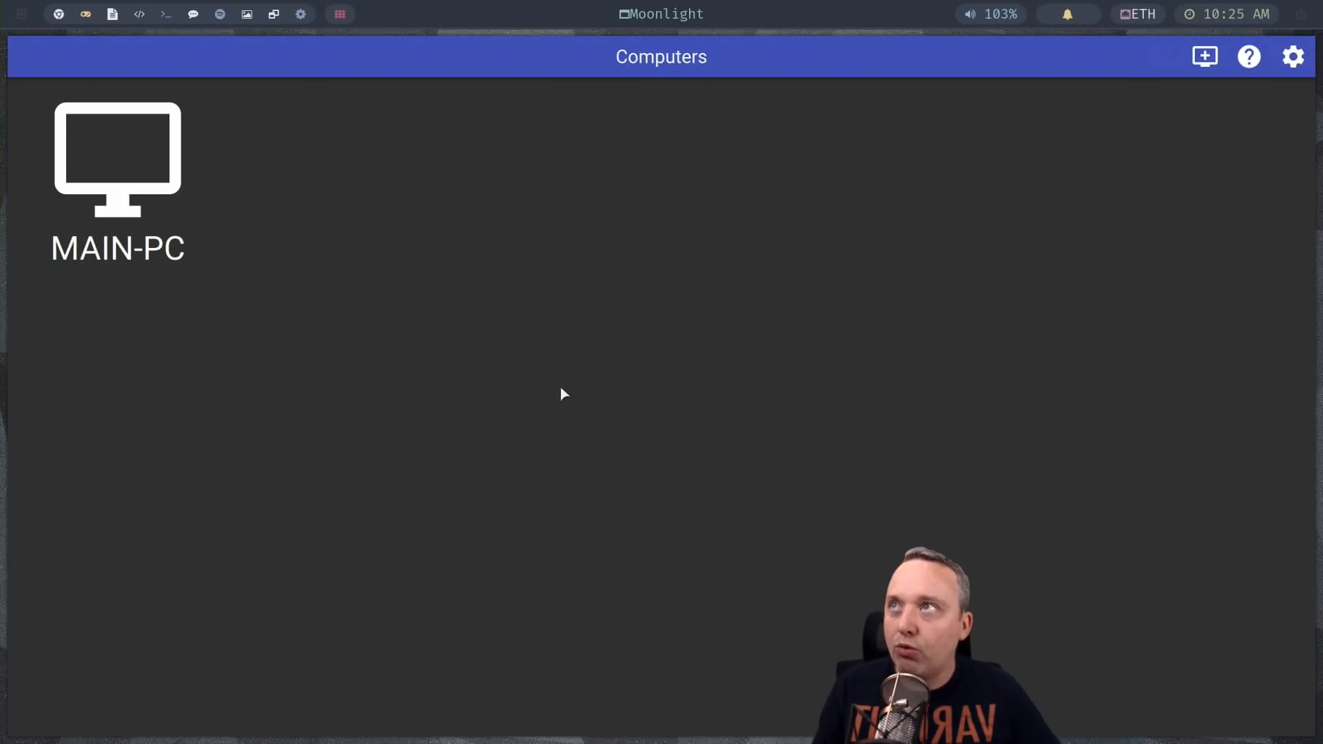
mouse_move(425, 302)
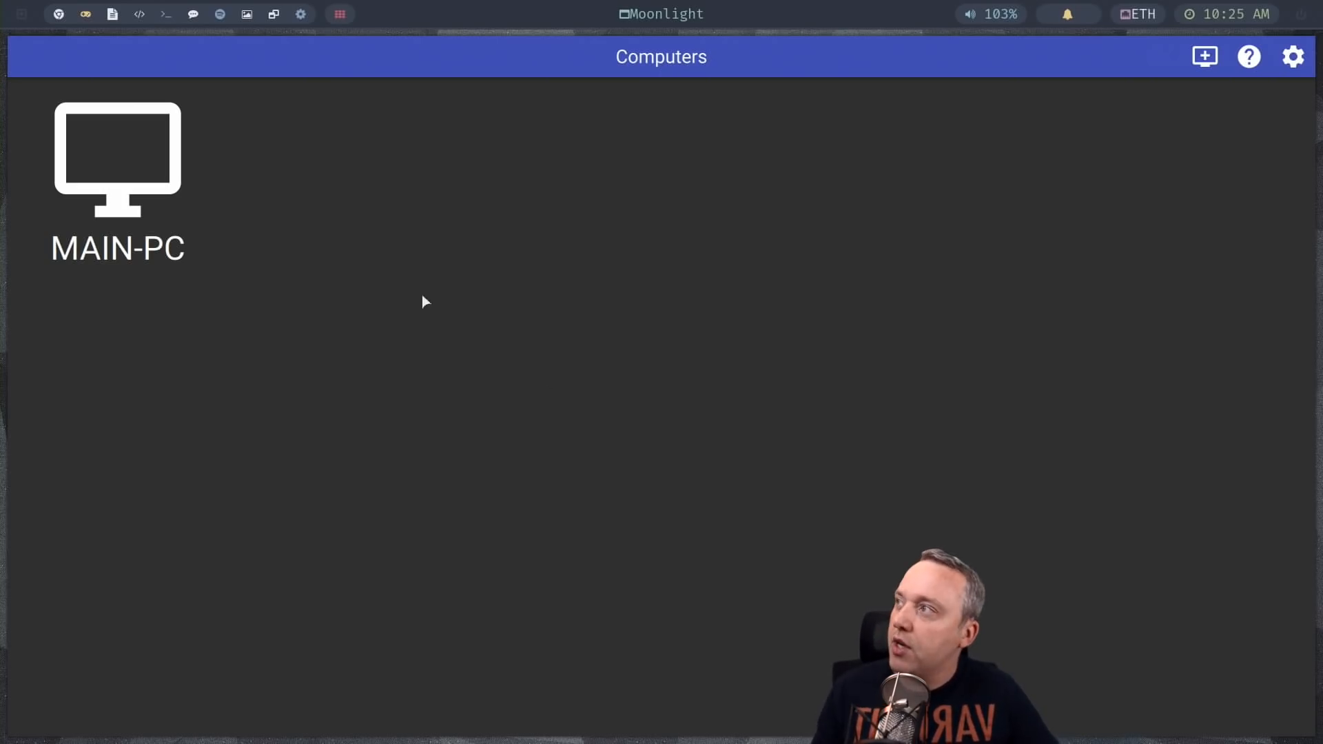
Open MAIN-PC's stream, dismiss the GeForce driver notice, and launch Battle.net remotely
click(117, 158)
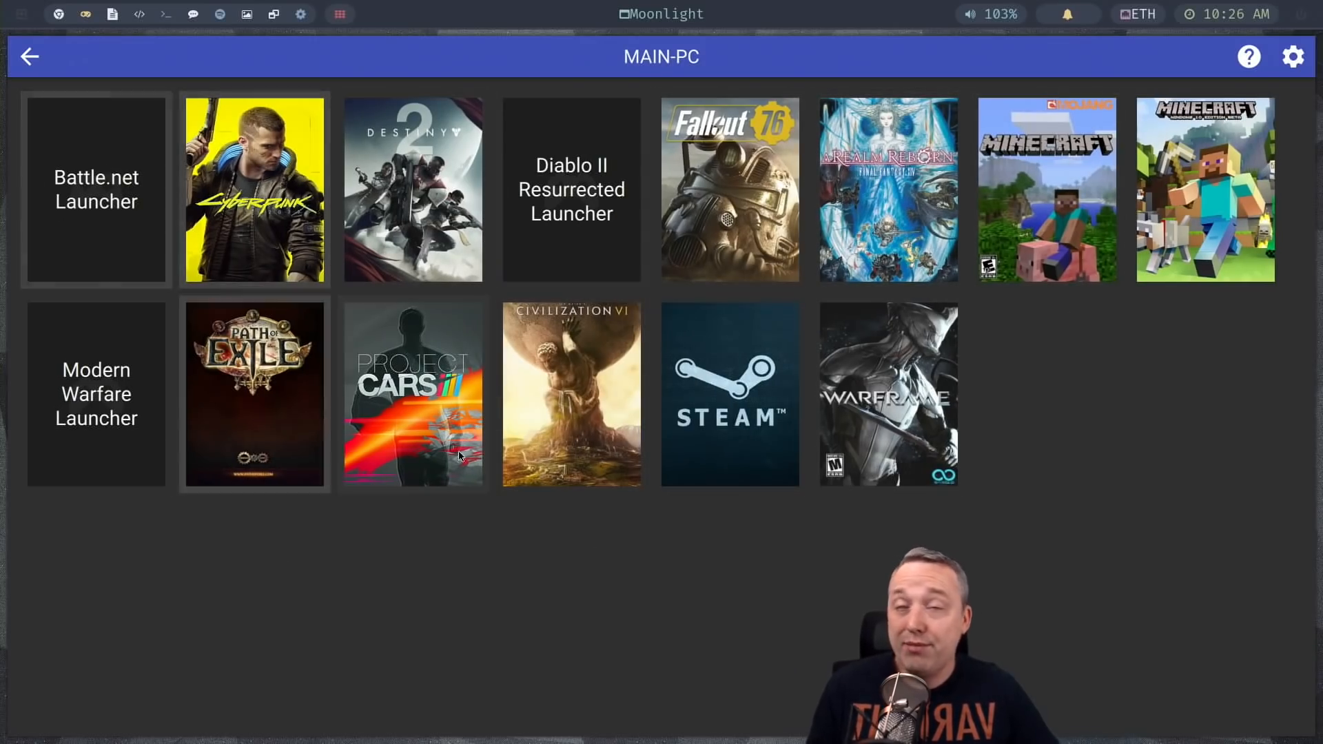
mouse_move(544, 599)
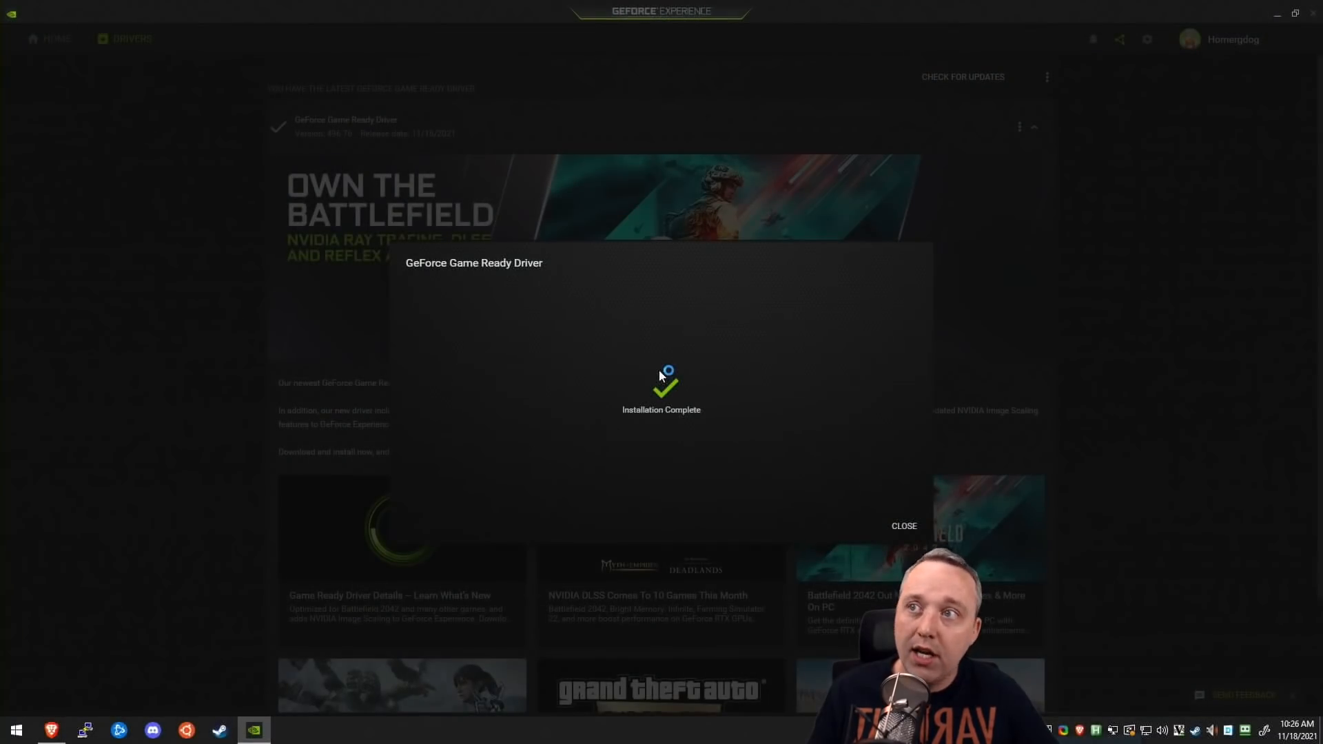
click(903, 526)
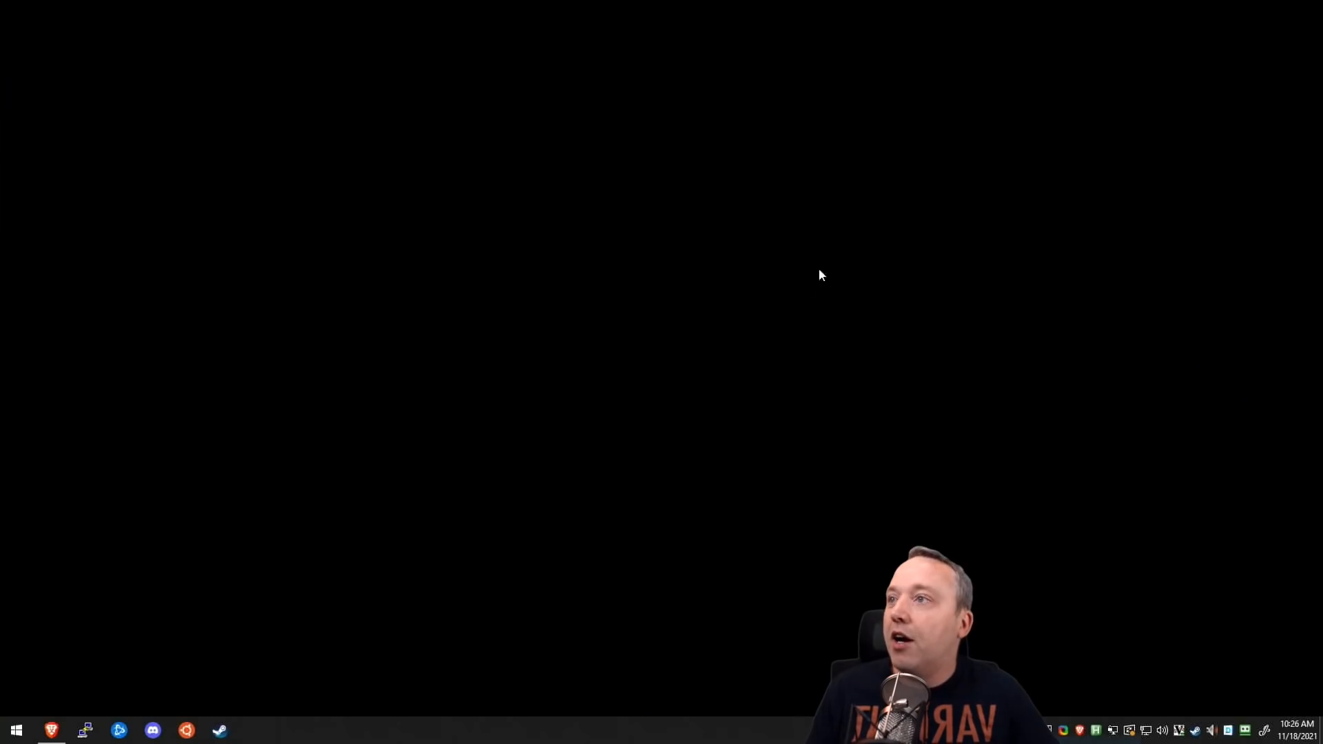
mouse_move(841, 420)
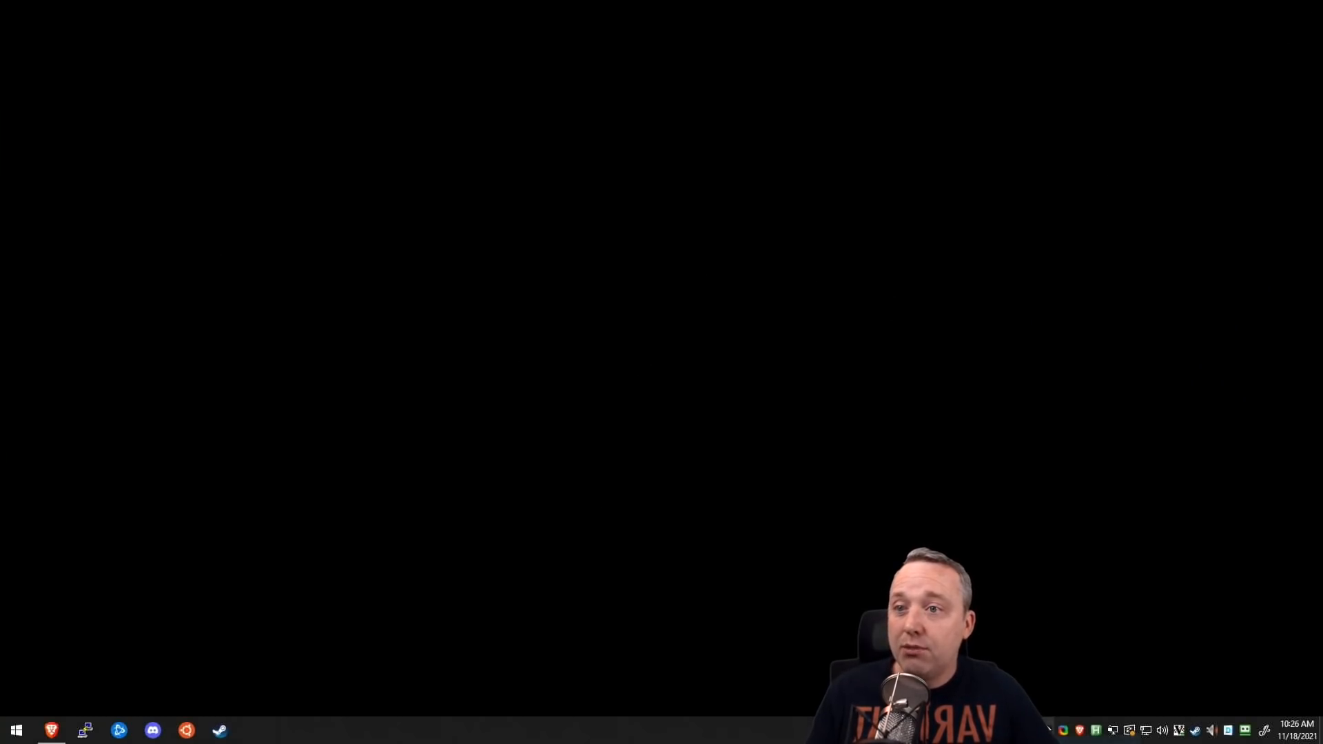
click(120, 730)
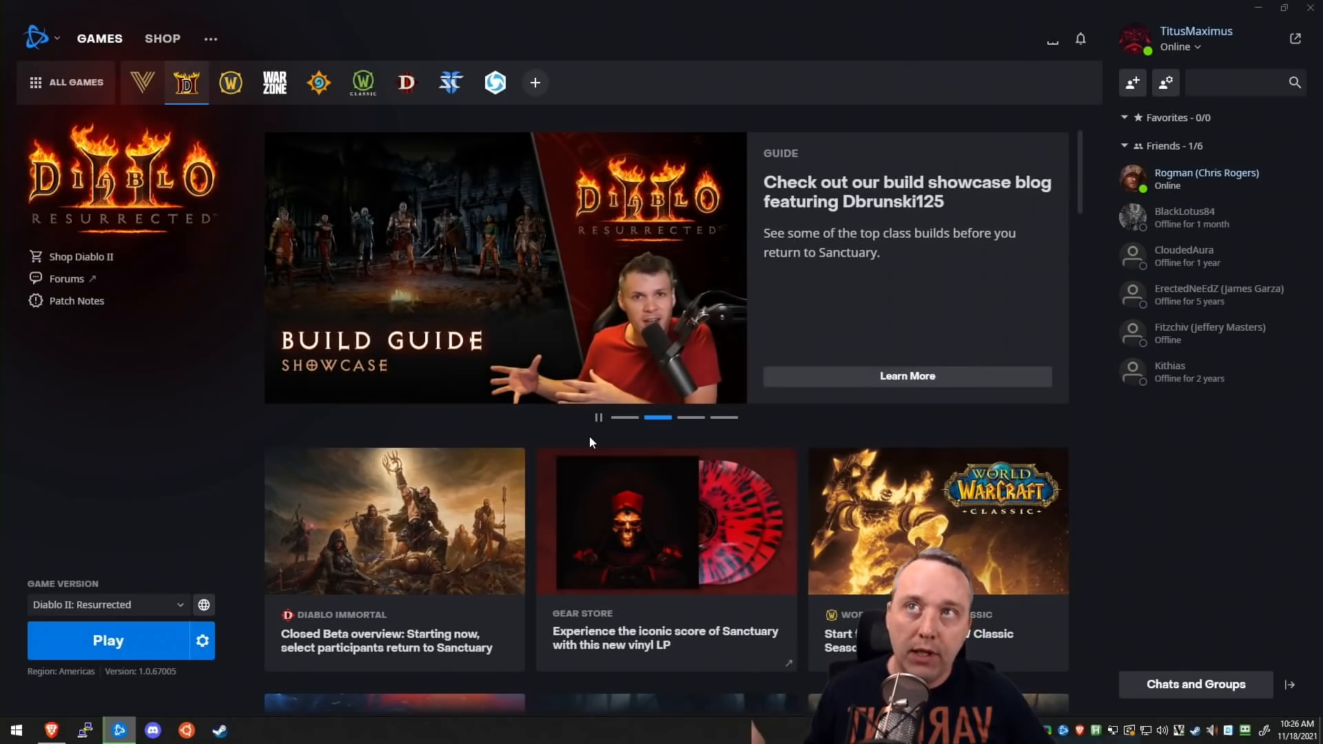
mouse_move(588, 439)
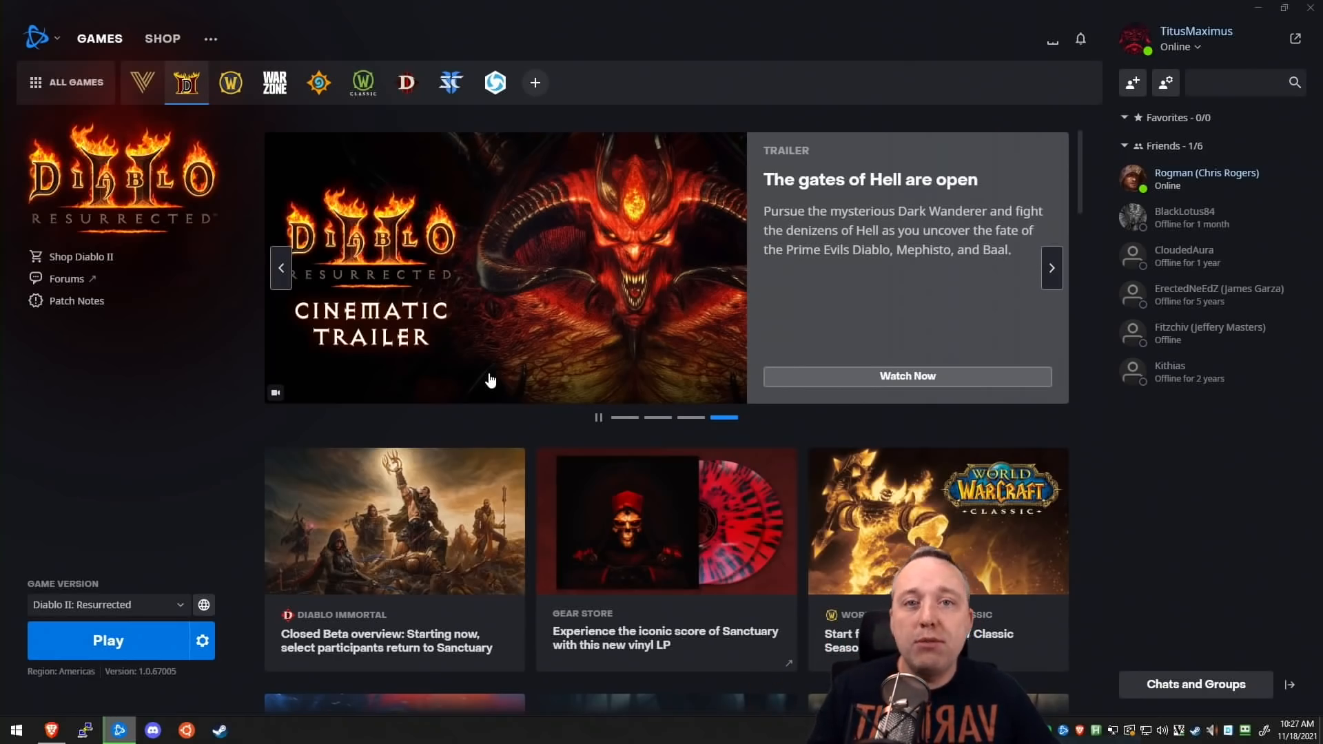
mouse_move(475, 379)
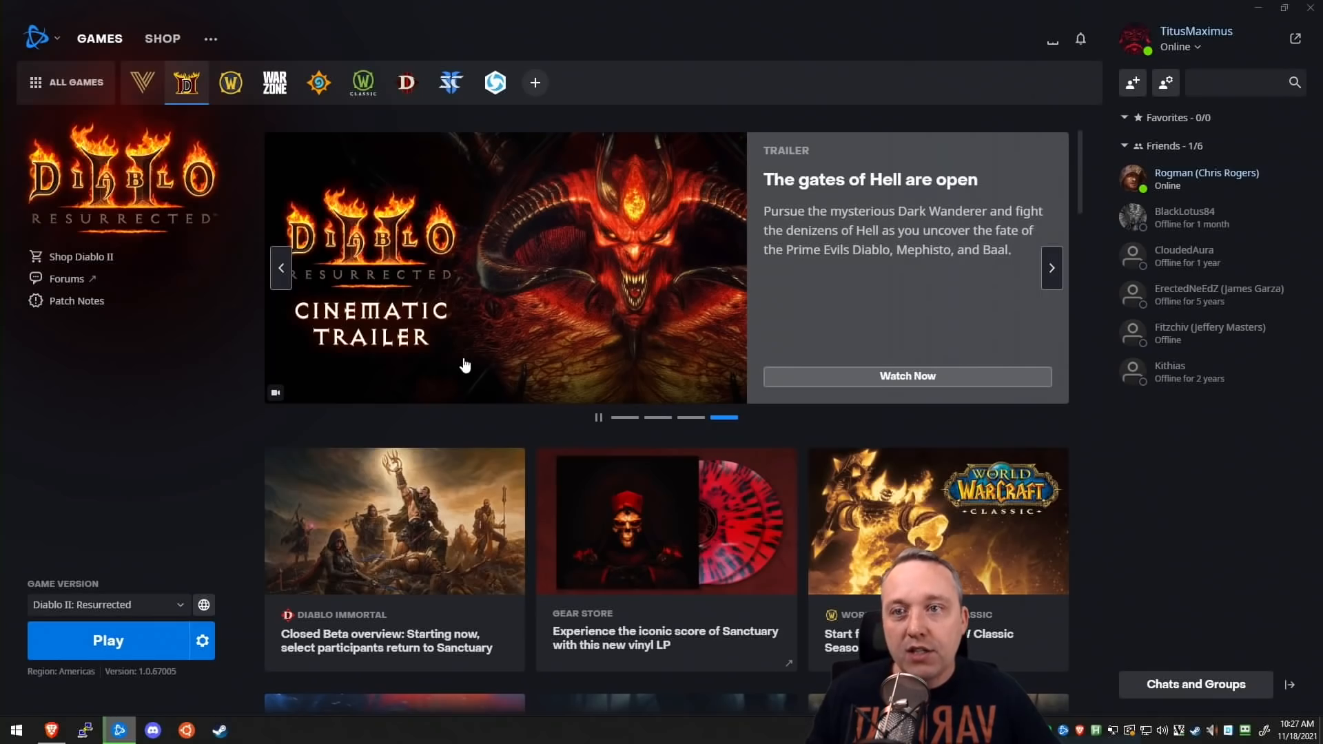
mouse_move(471, 358)
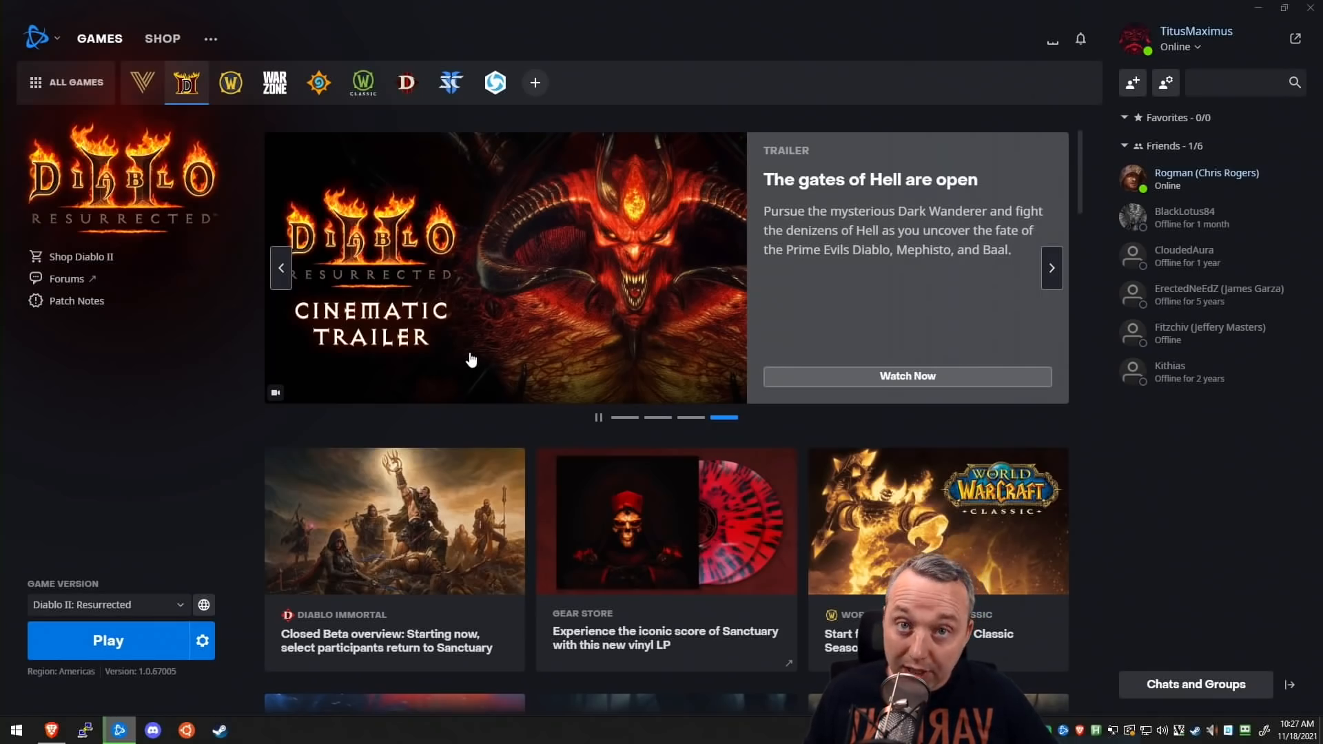
mouse_move(469, 357)
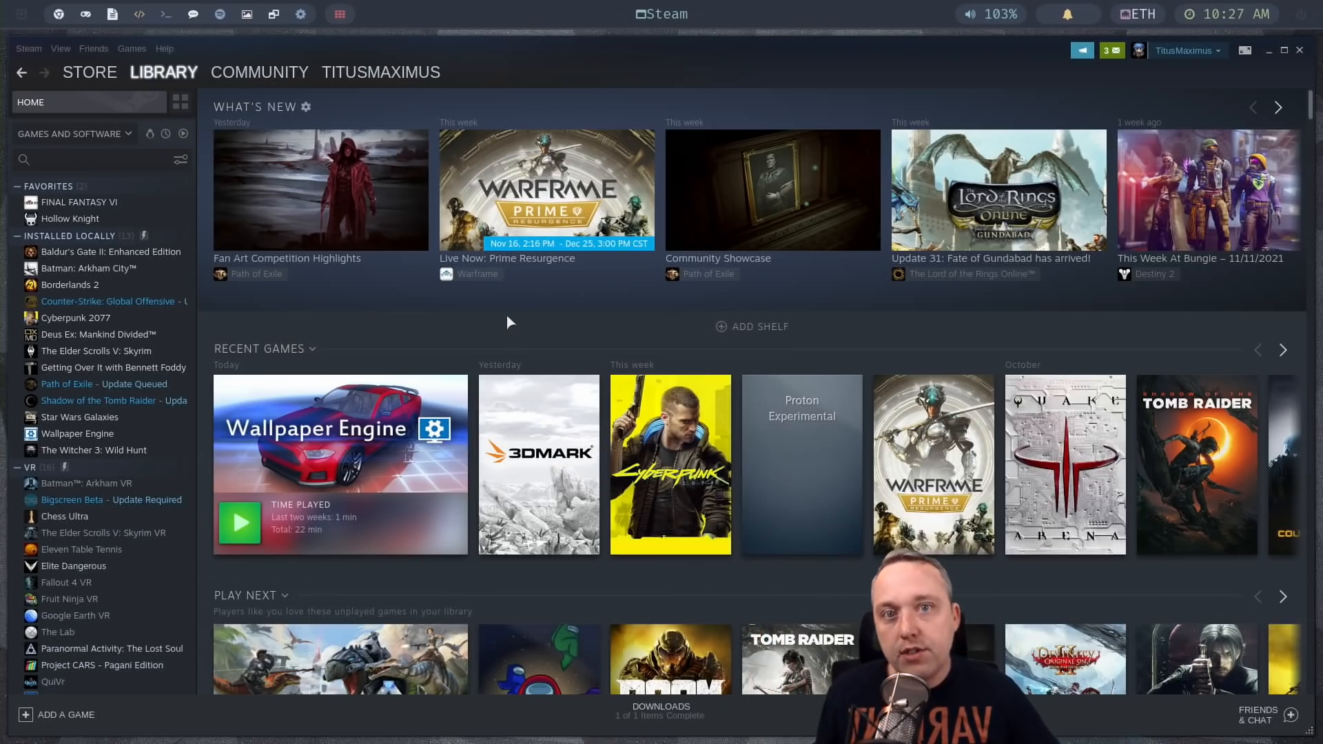
mouse_move(507, 327)
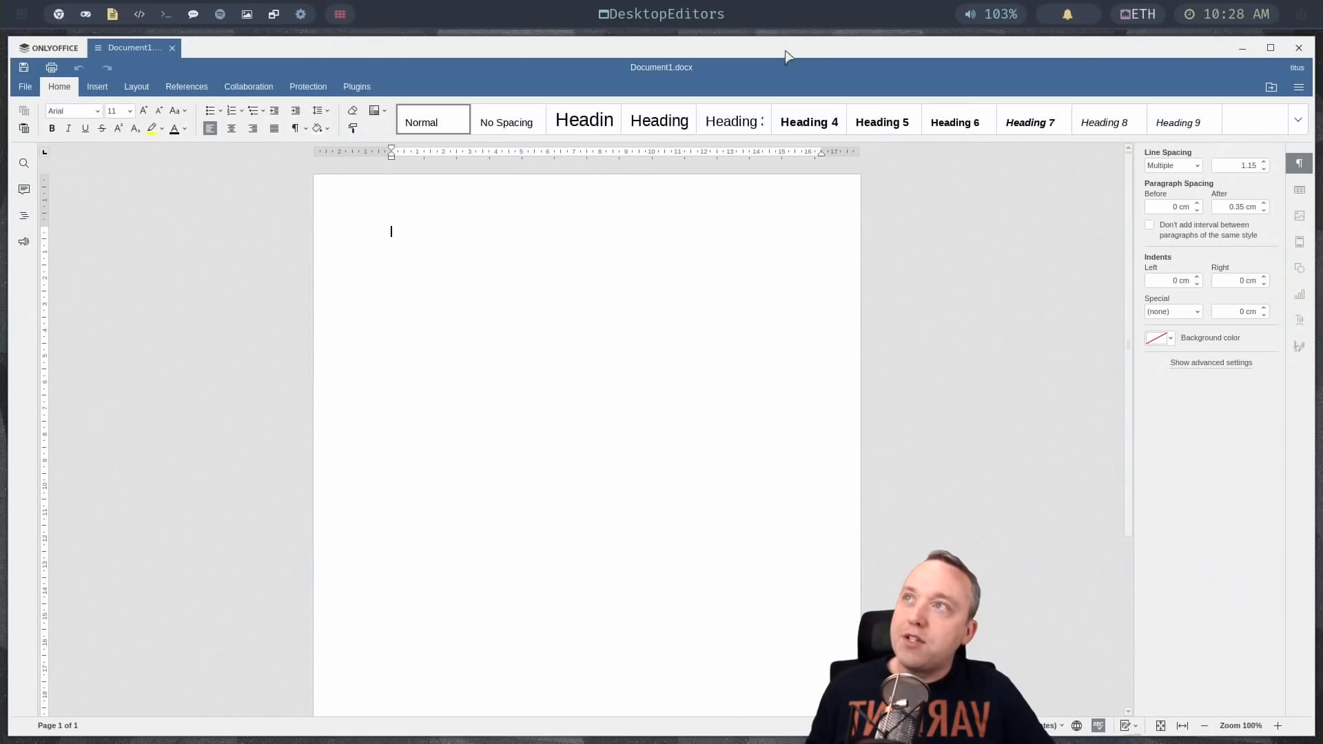
mouse_move(697, 354)
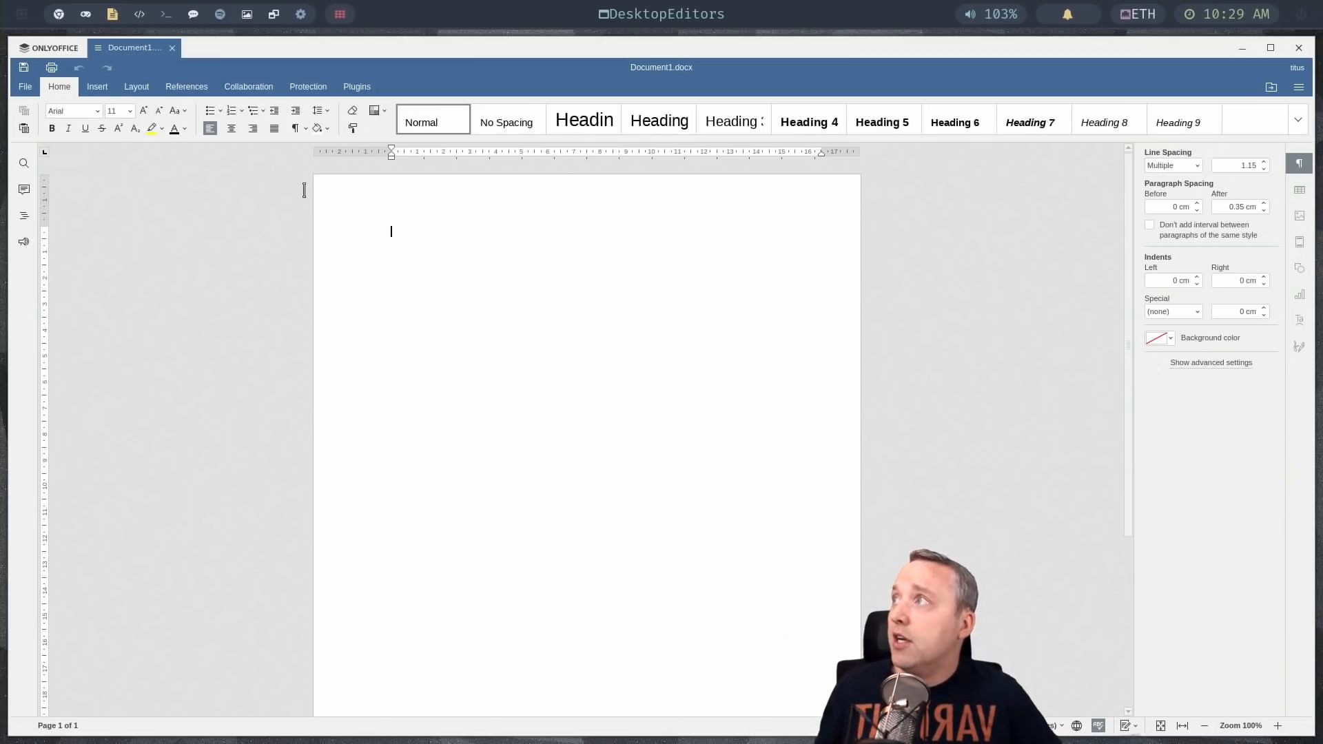
Browse Document1's Layout and References tabs, return to Home, then bring up GIMP
click(136, 87)
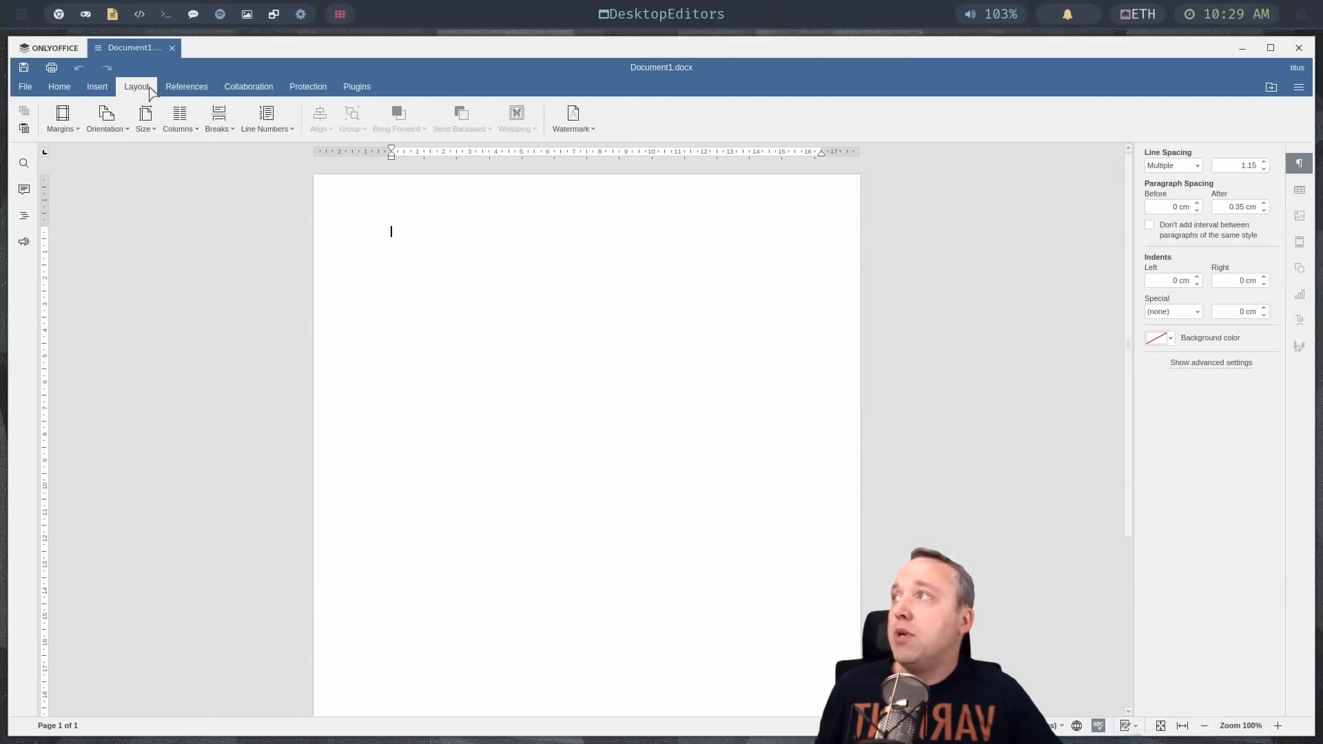
click(185, 86)
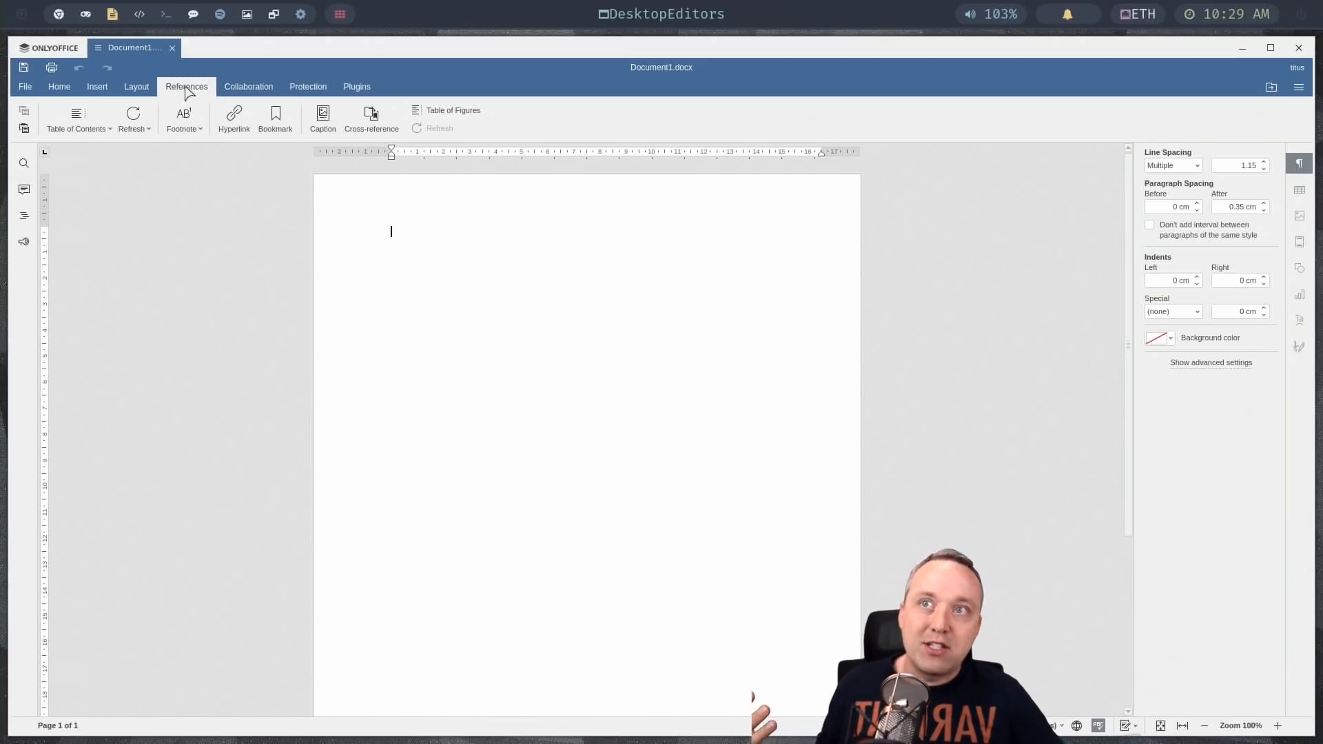
click(60, 86)
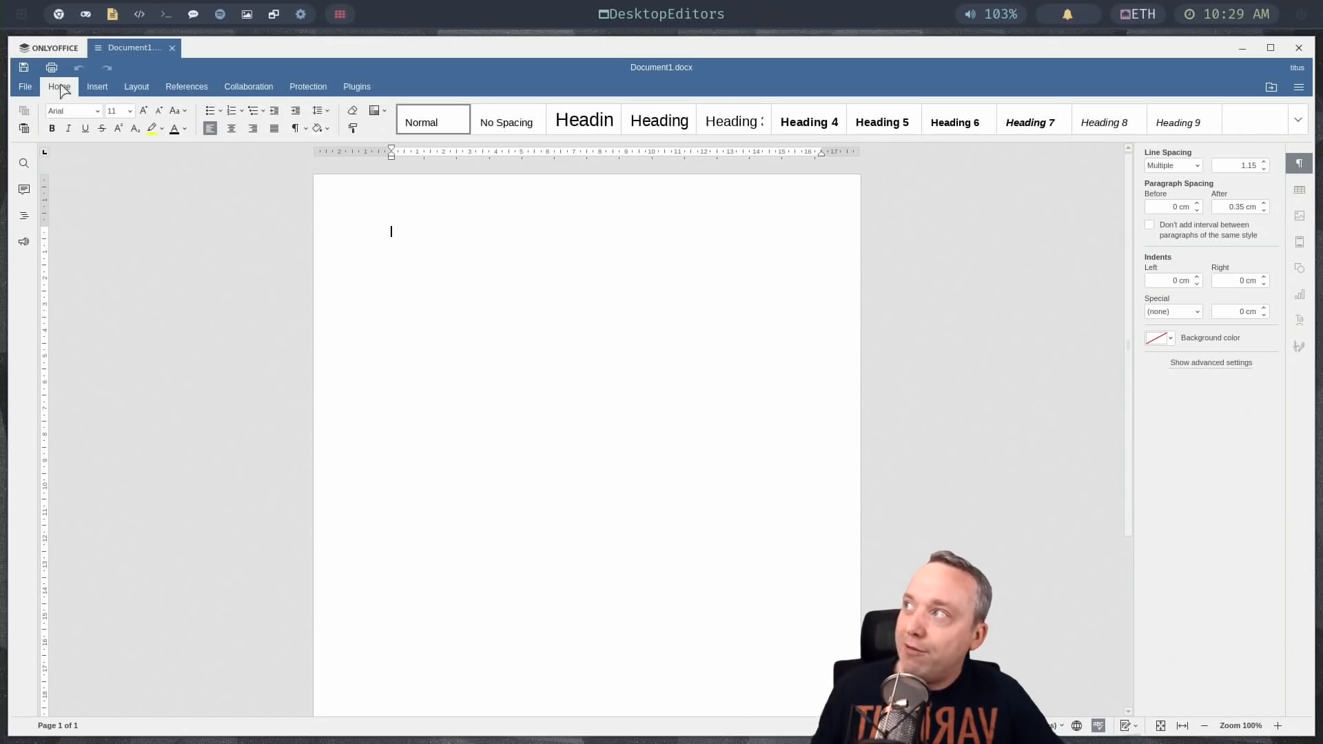
mouse_move(476, 379)
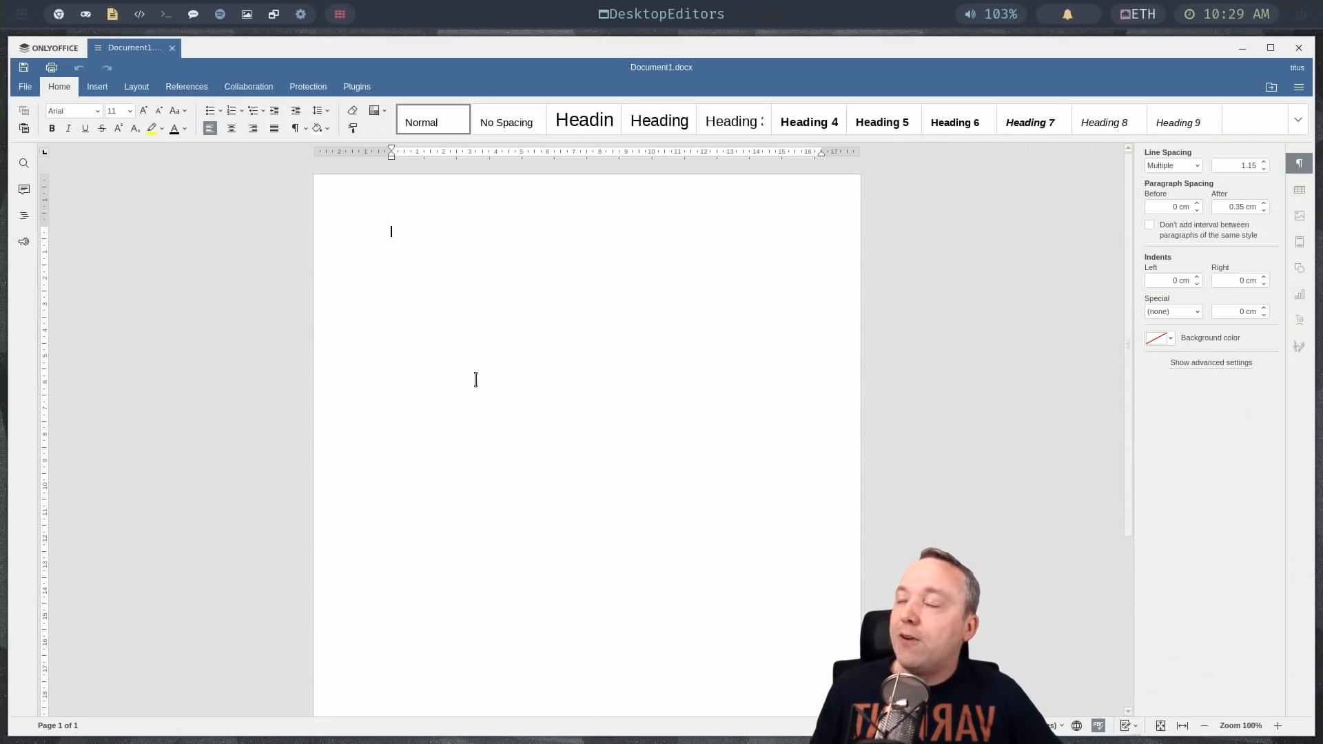
mouse_move(454, 360)
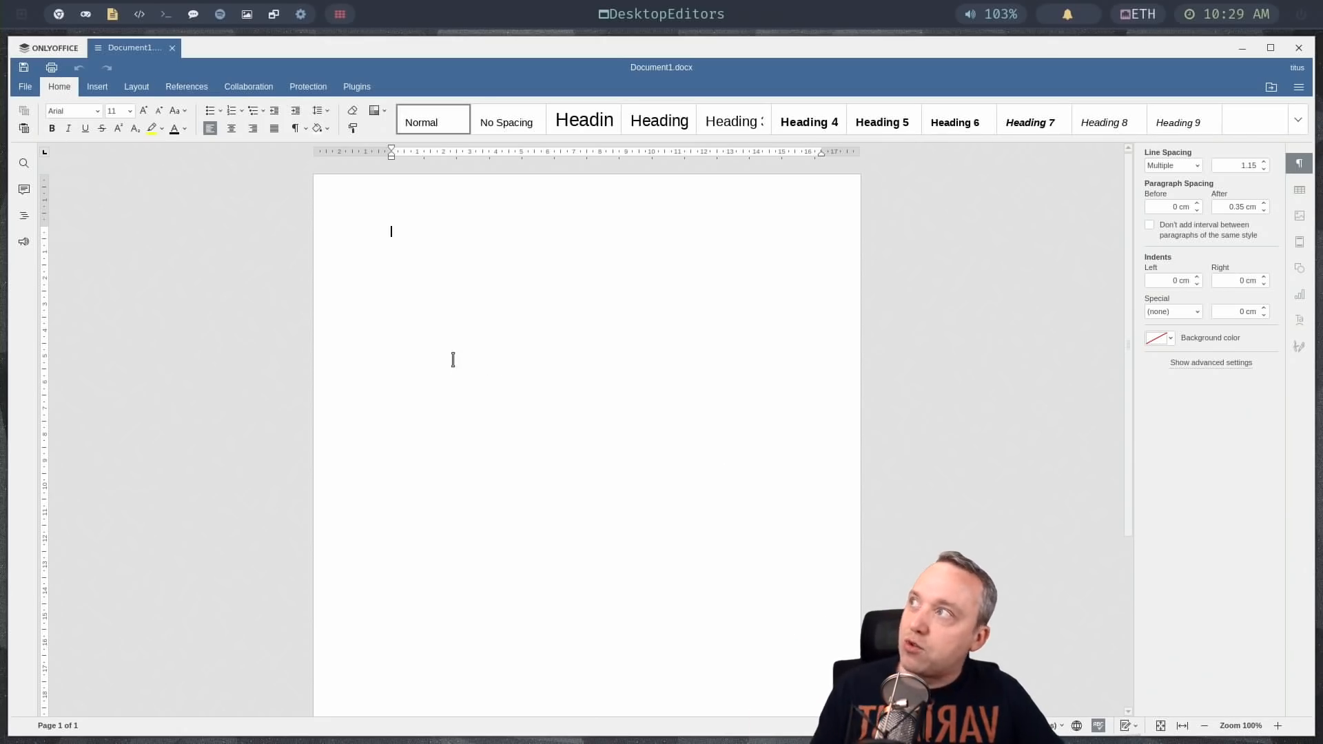
click(246, 14)
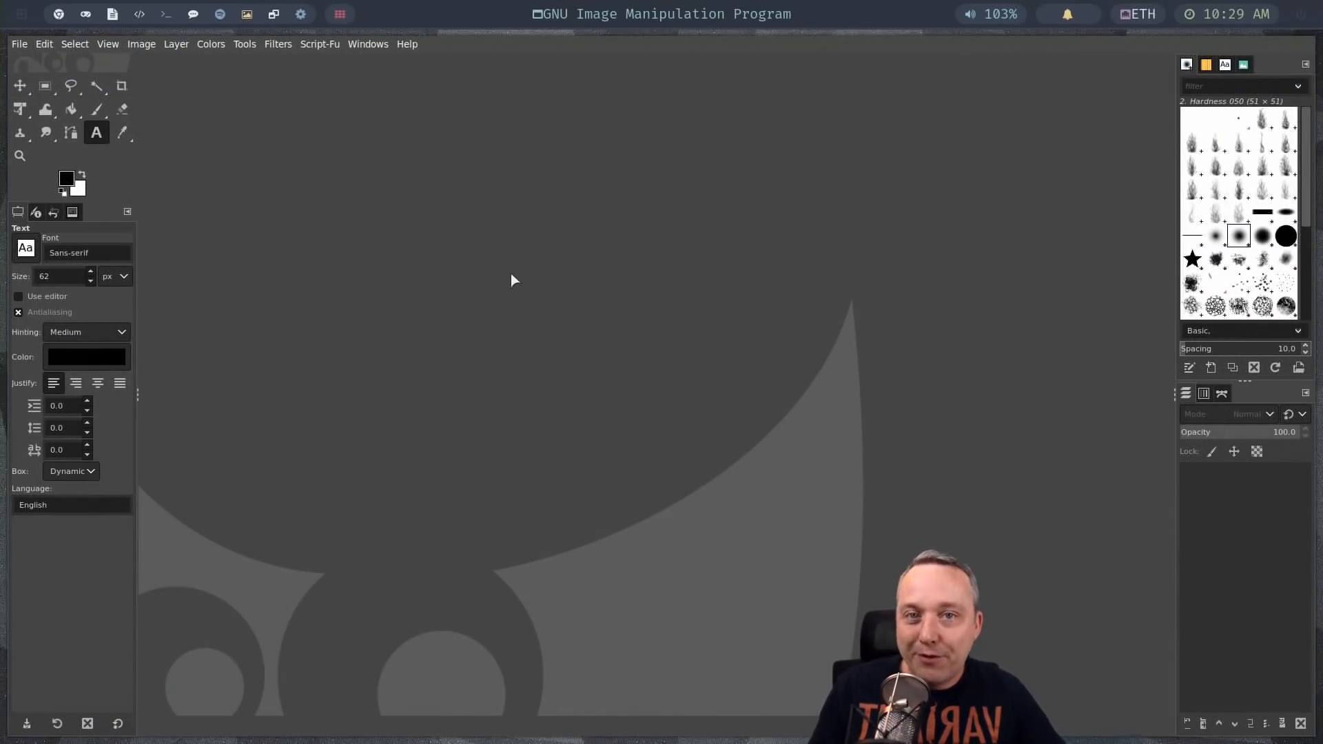
mouse_move(580, 373)
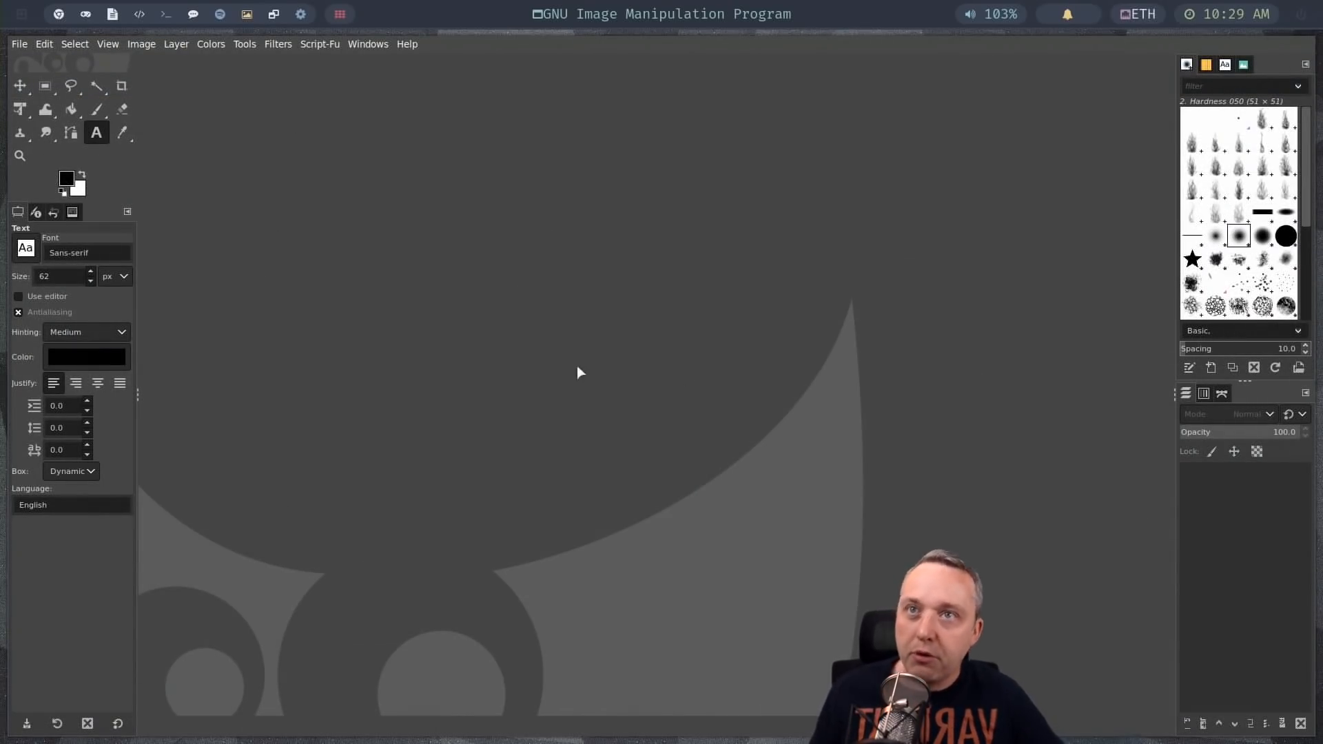
mouse_move(977, 405)
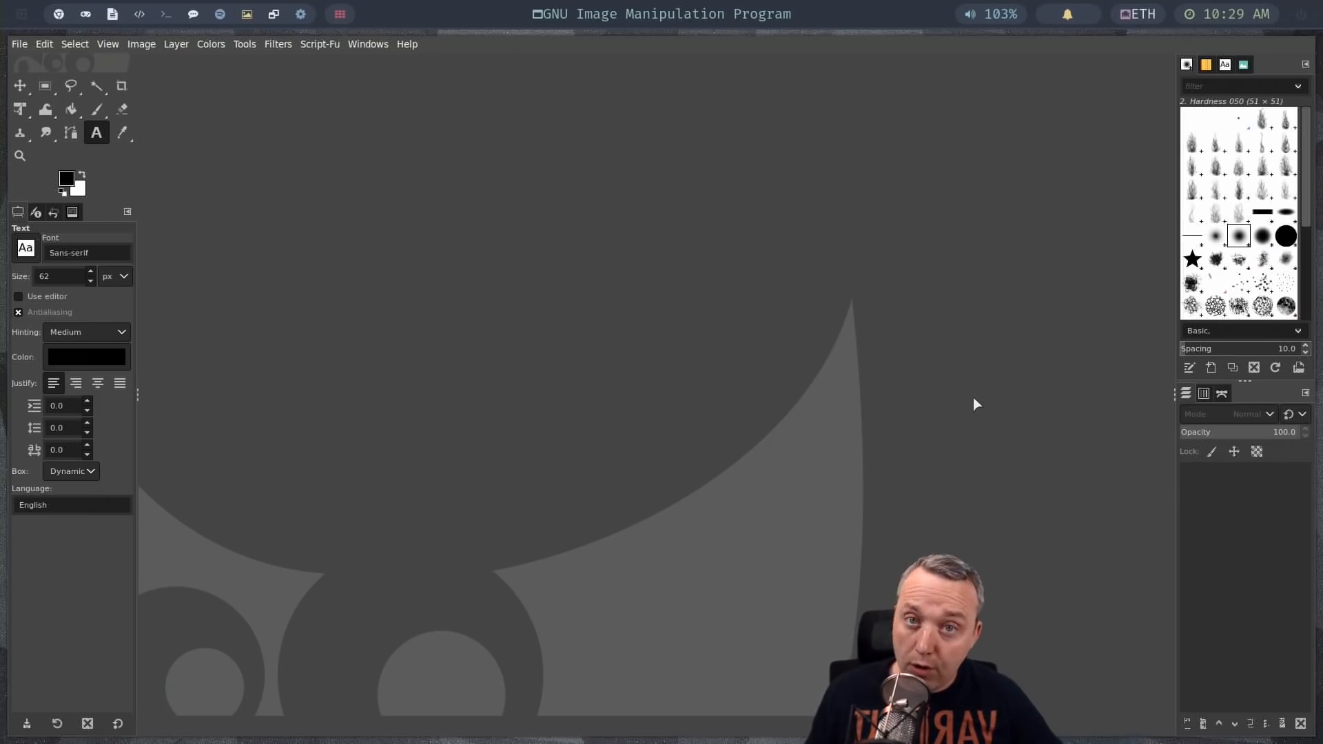
mouse_move(966, 415)
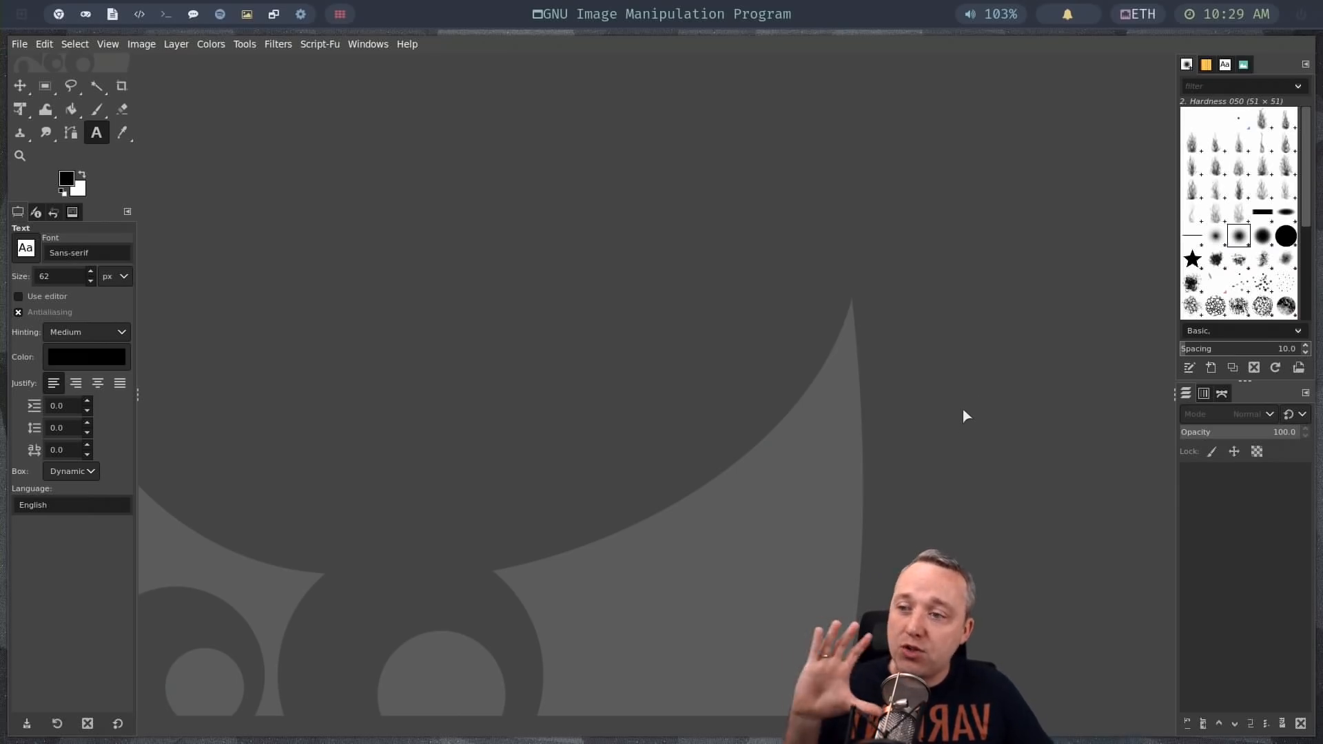
mouse_move(868, 342)
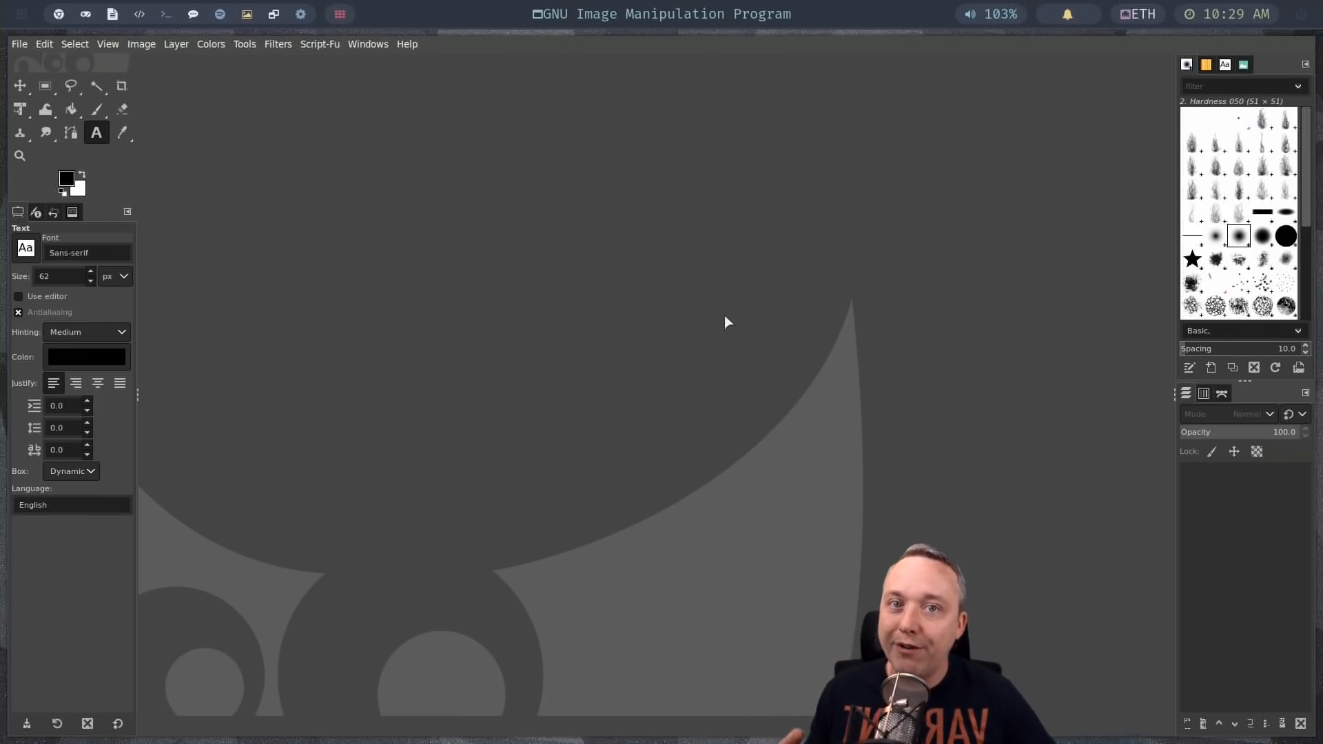
mouse_move(546, 298)
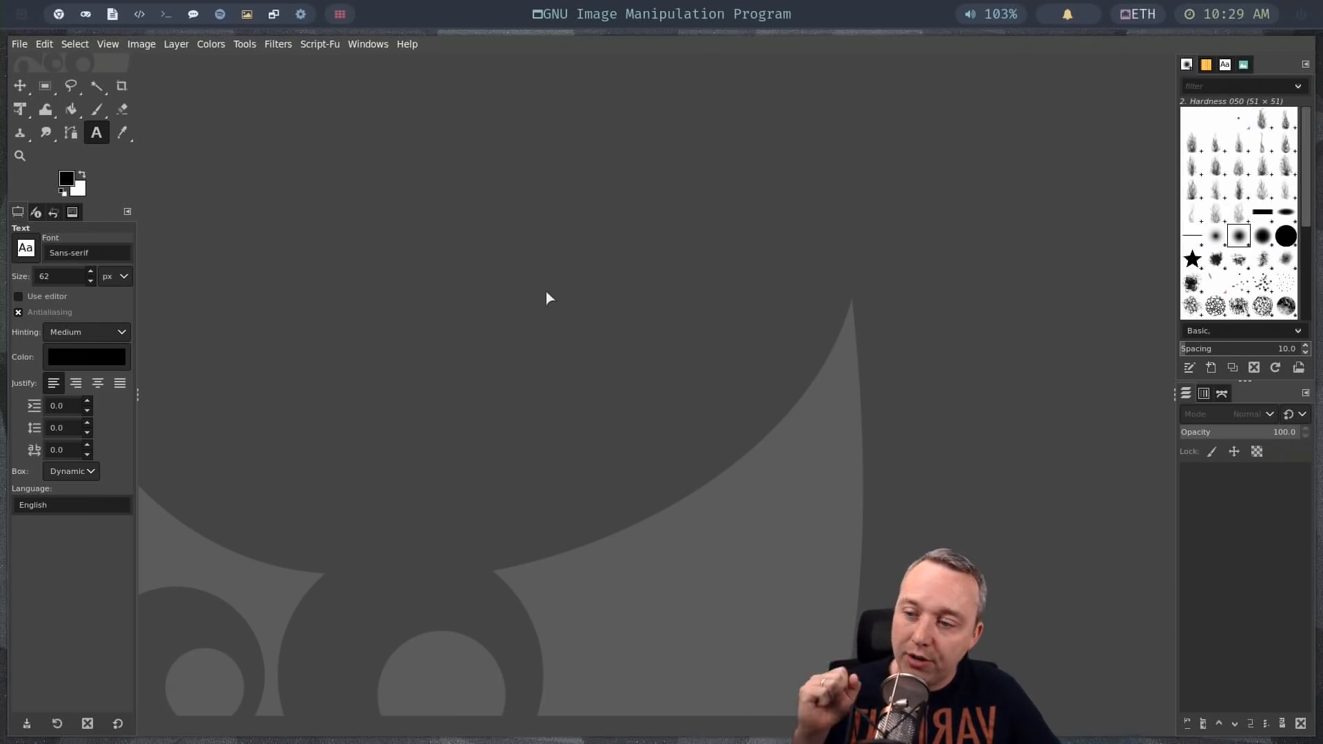
mouse_move(544, 291)
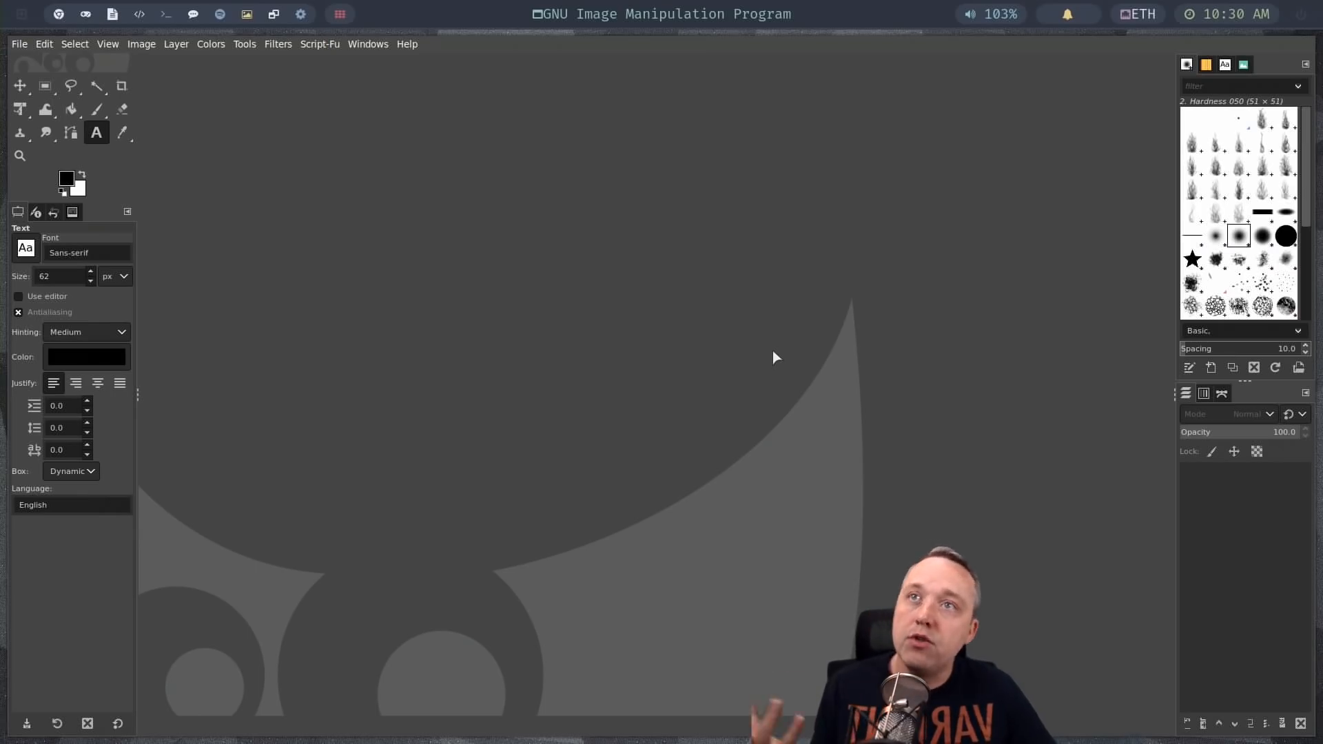
mouse_move(770, 451)
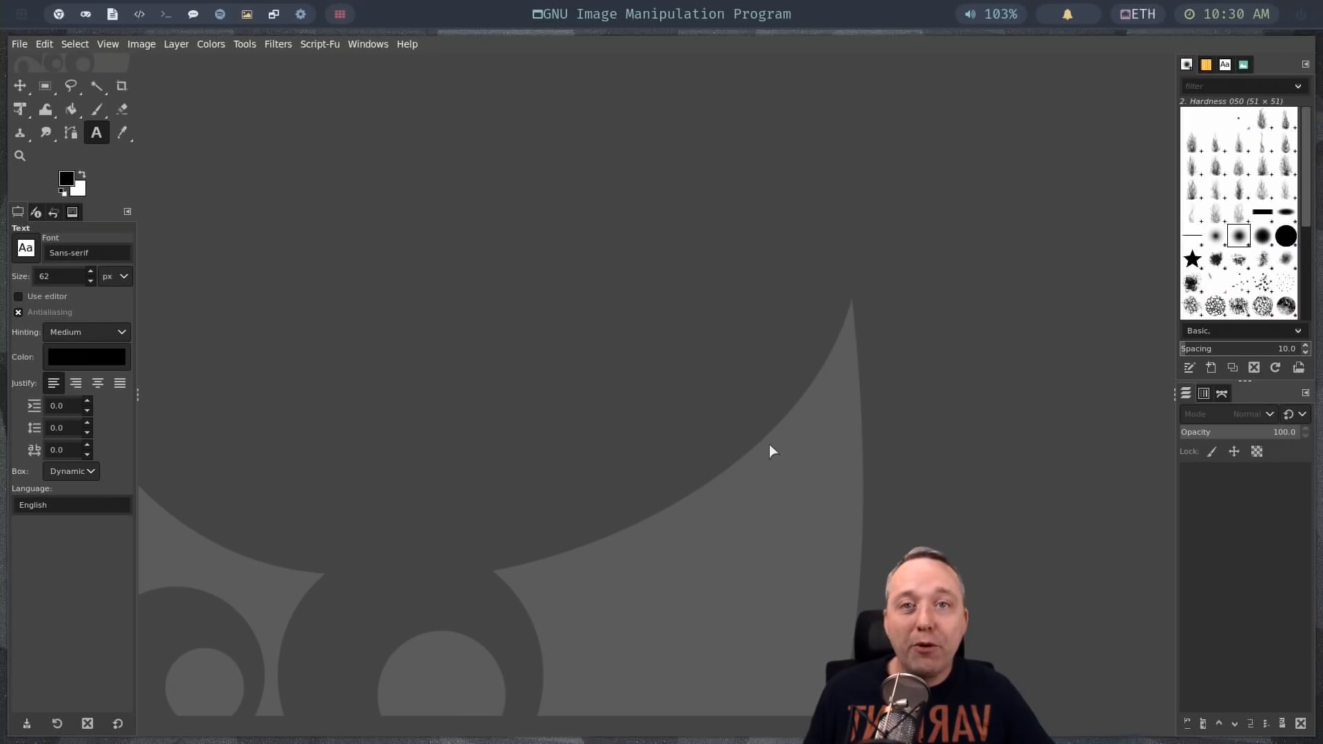
mouse_move(731, 389)
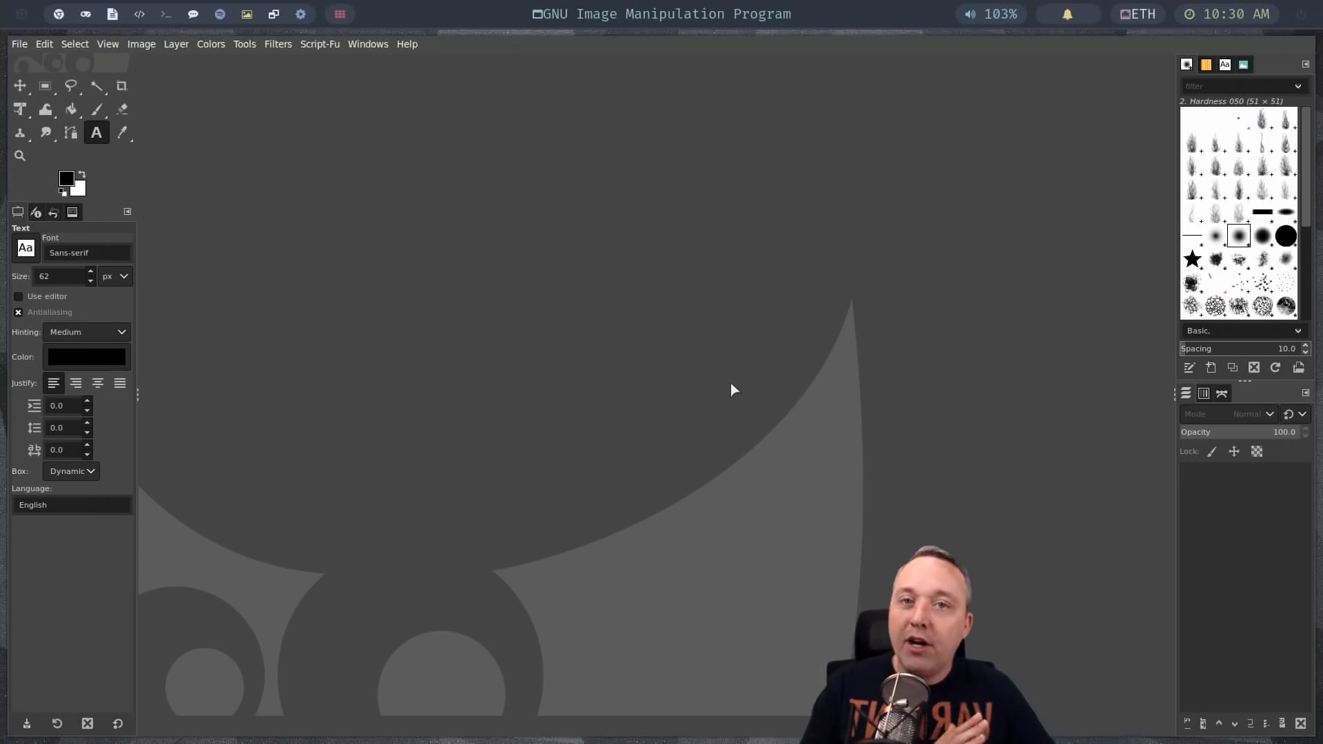
mouse_move(737, 390)
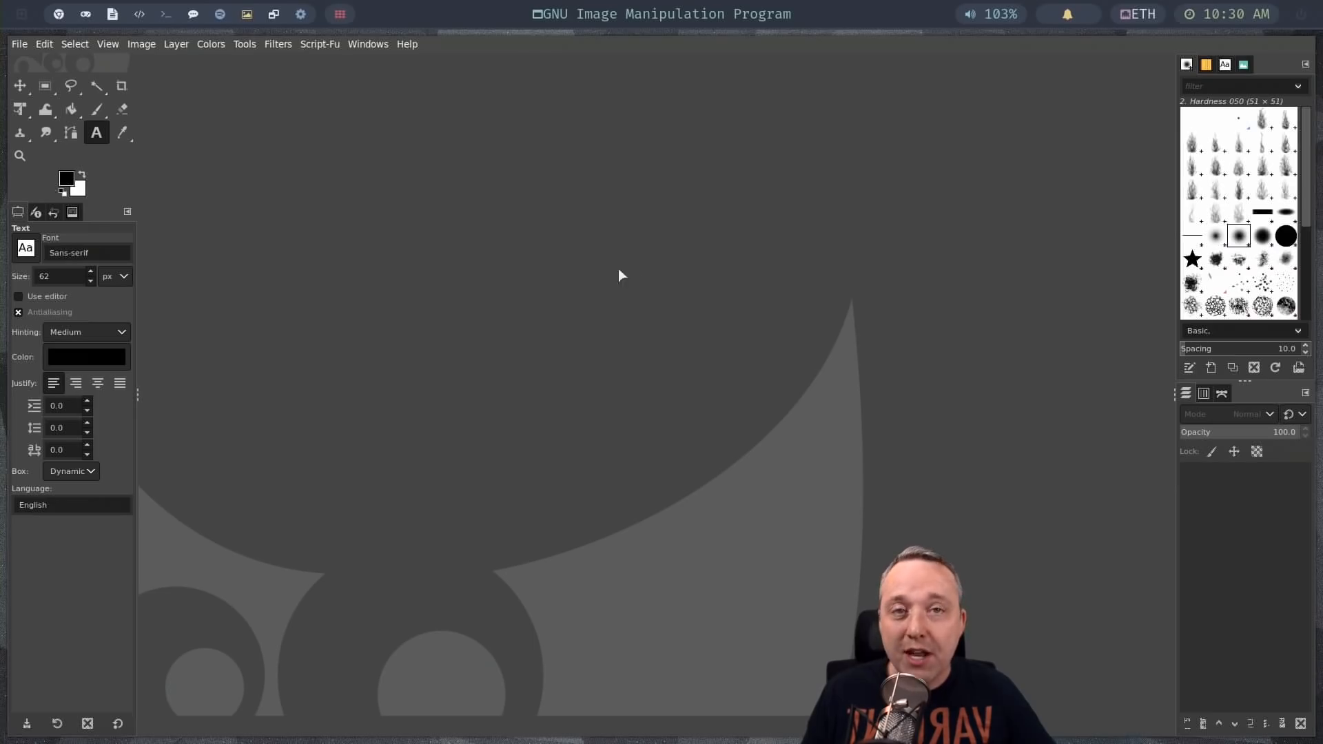
mouse_move(439, 232)
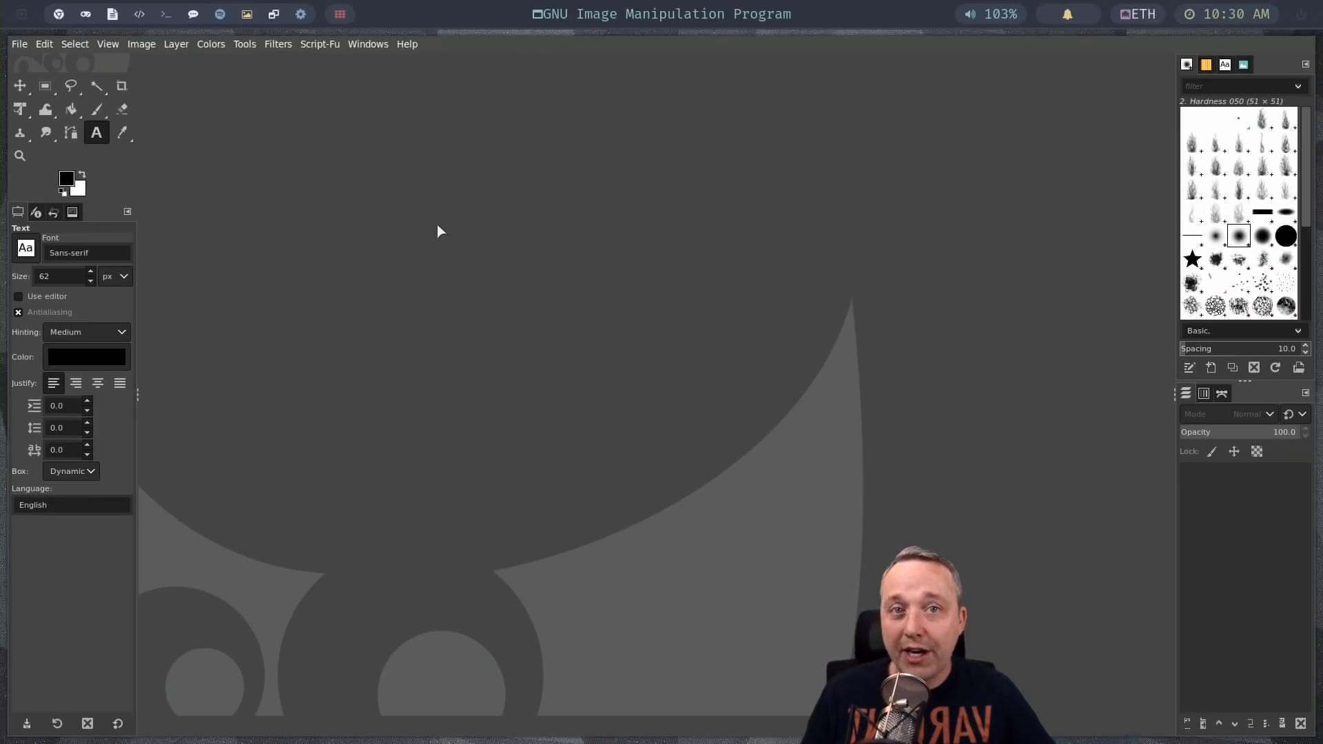
mouse_move(662, 334)
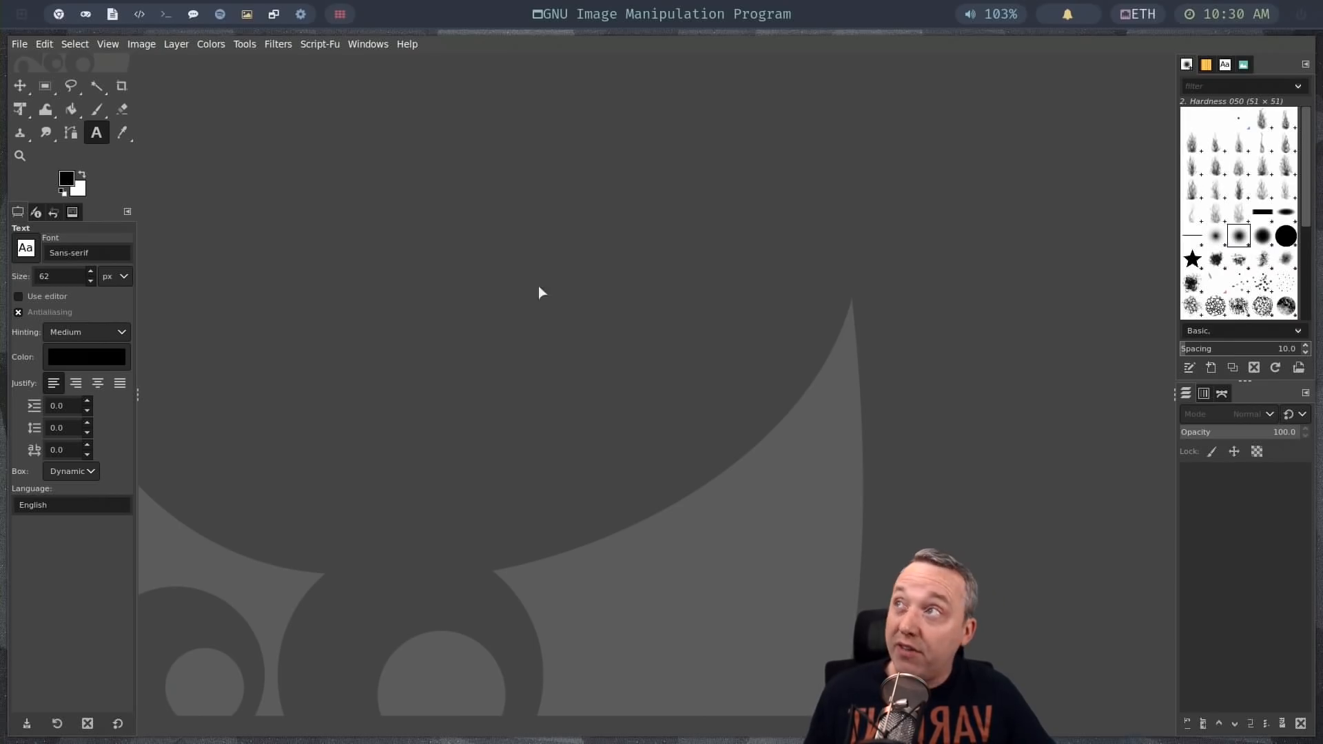
mouse_move(669, 431)
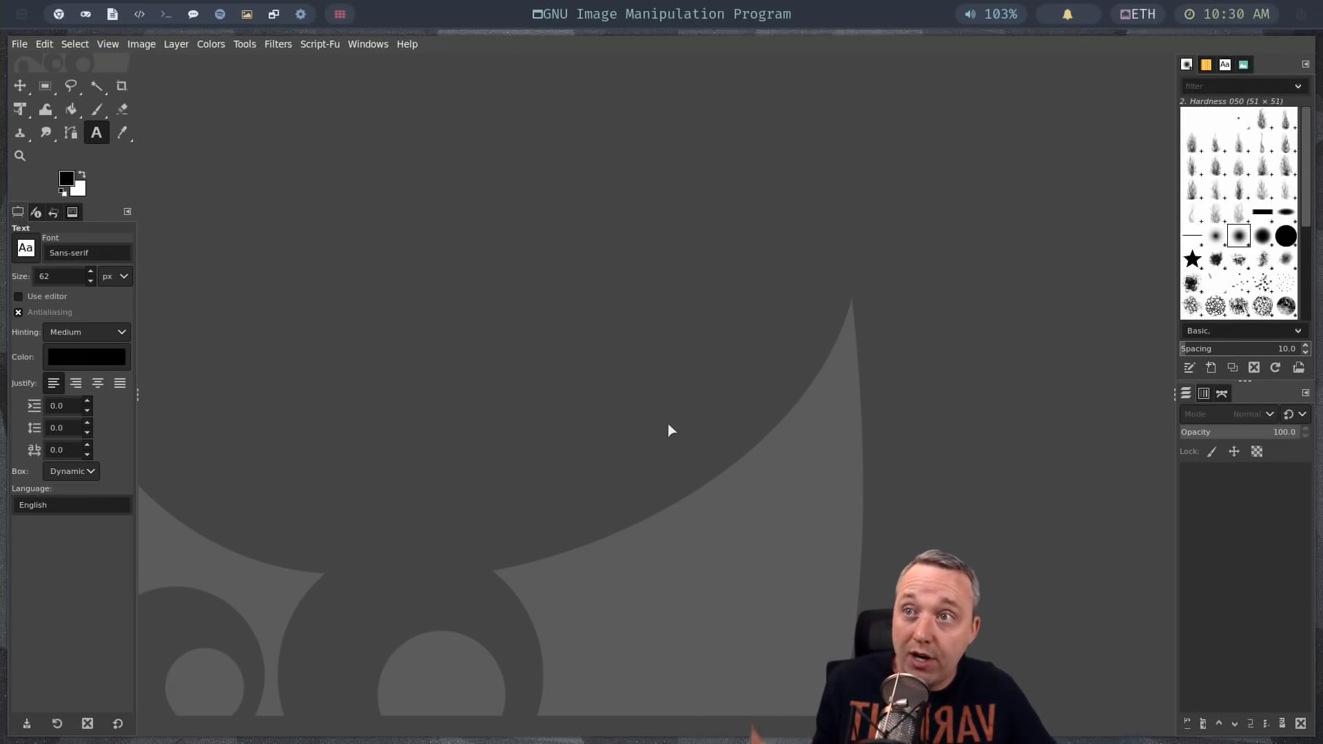
mouse_move(669, 427)
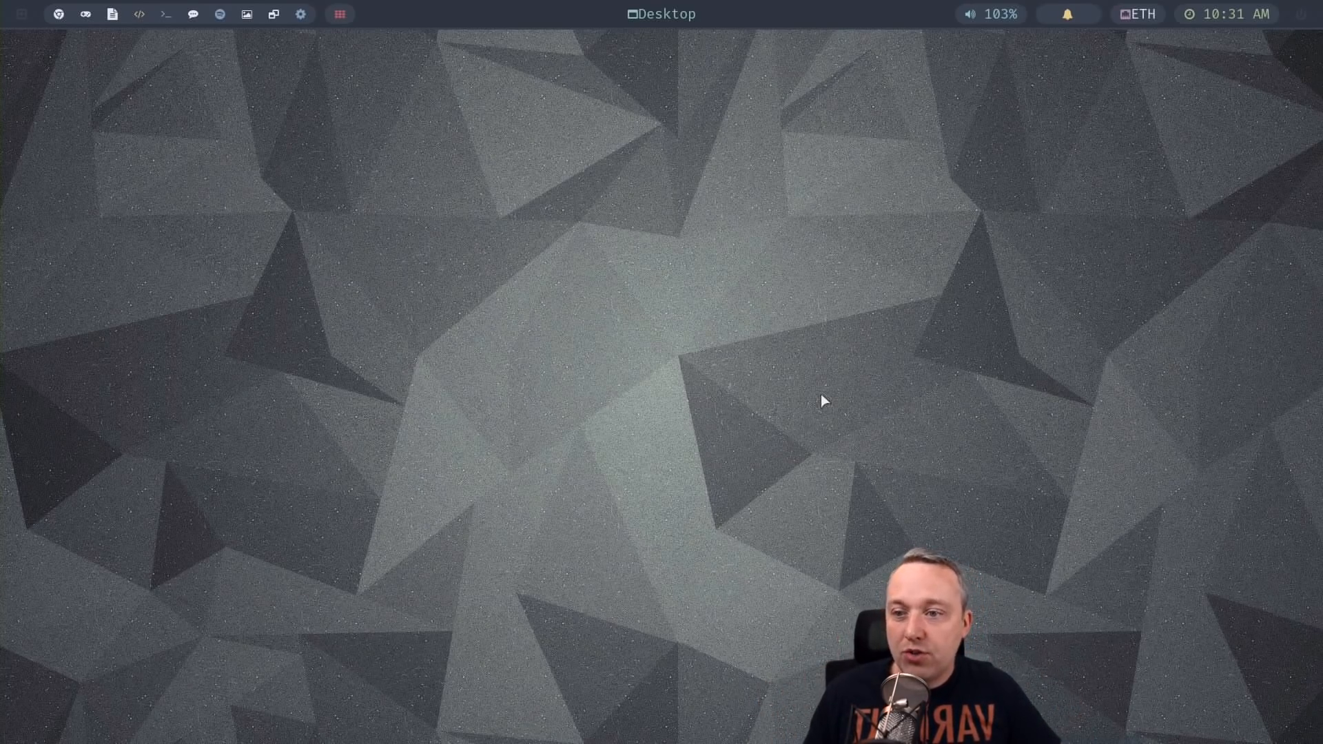
Open a bash terminal from the top bar and type 'neofetc' at the prompt
click(165, 14)
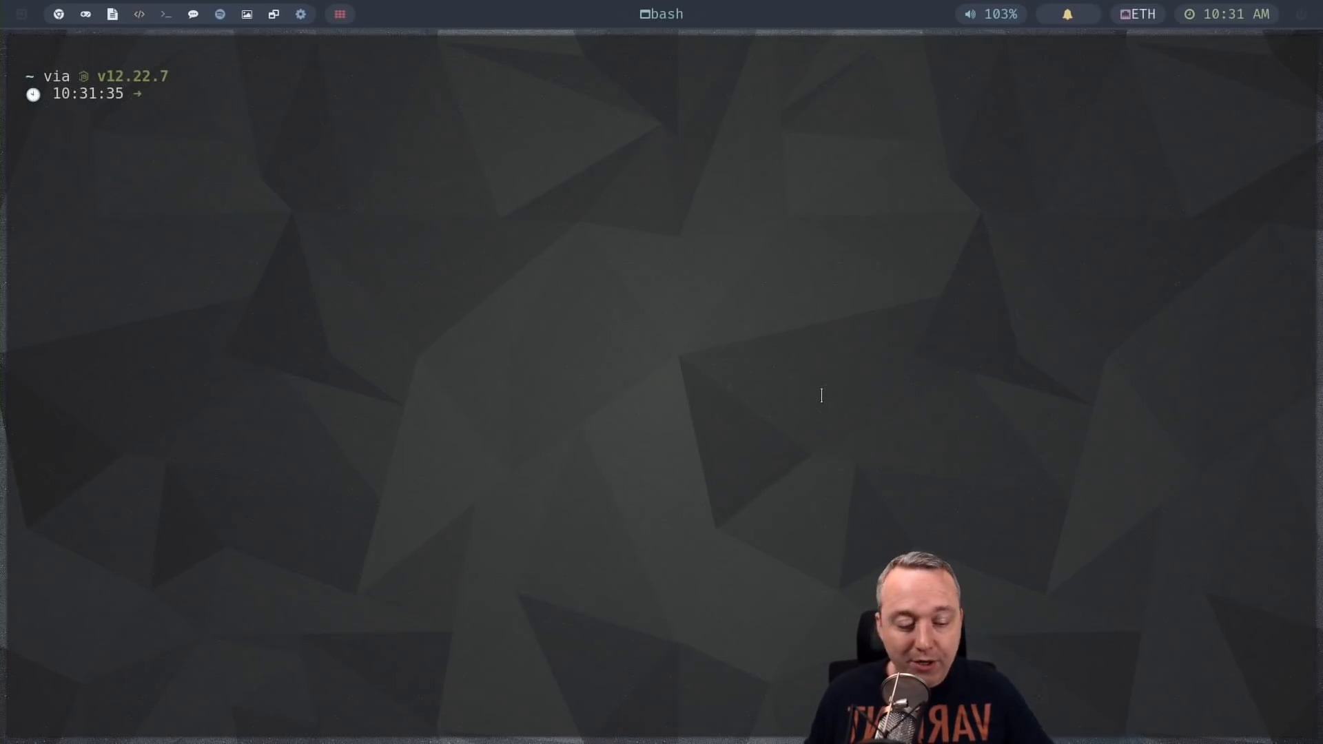
text(neofetc)
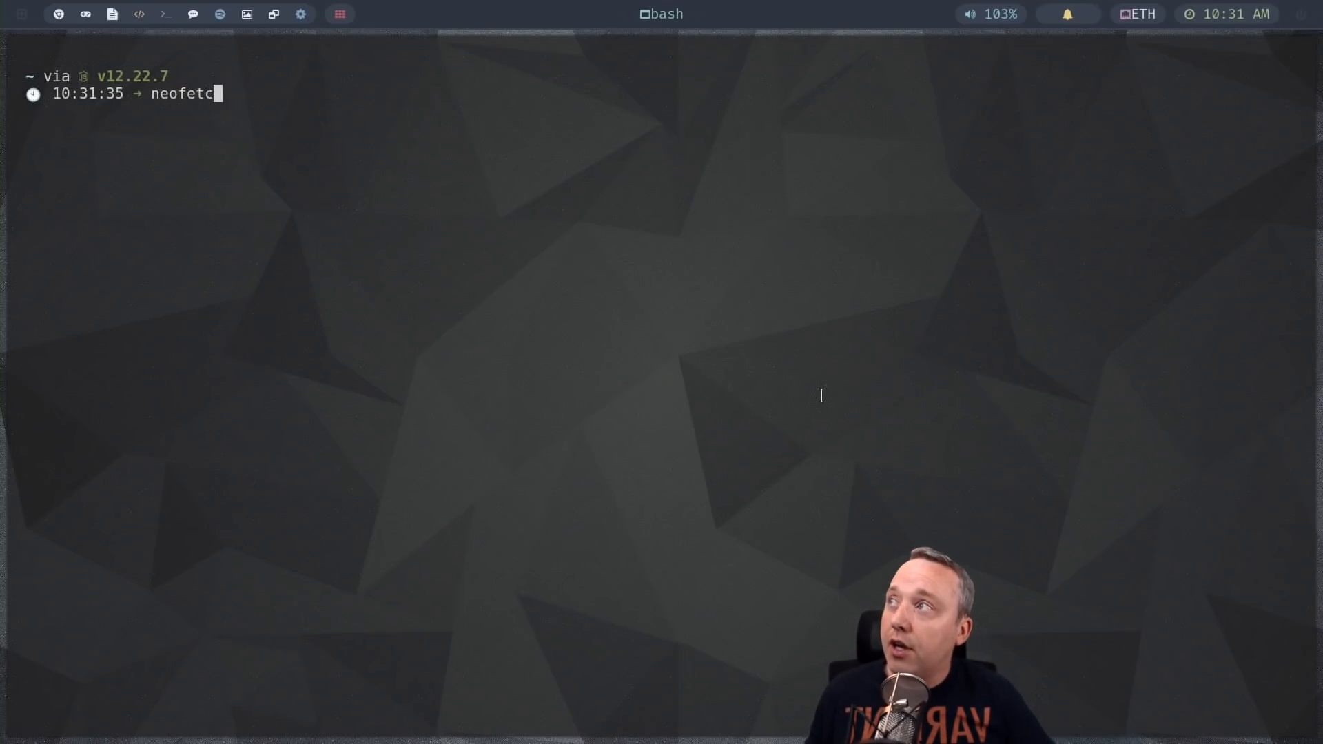